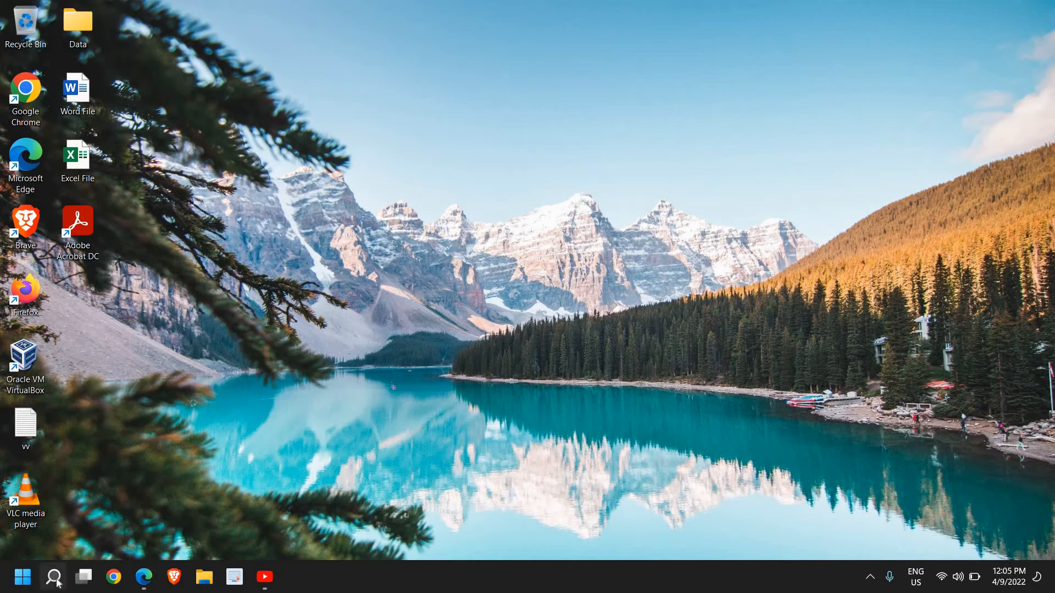
Search for 'services' from the taskbar and launch the Services console
left_click(53, 577)
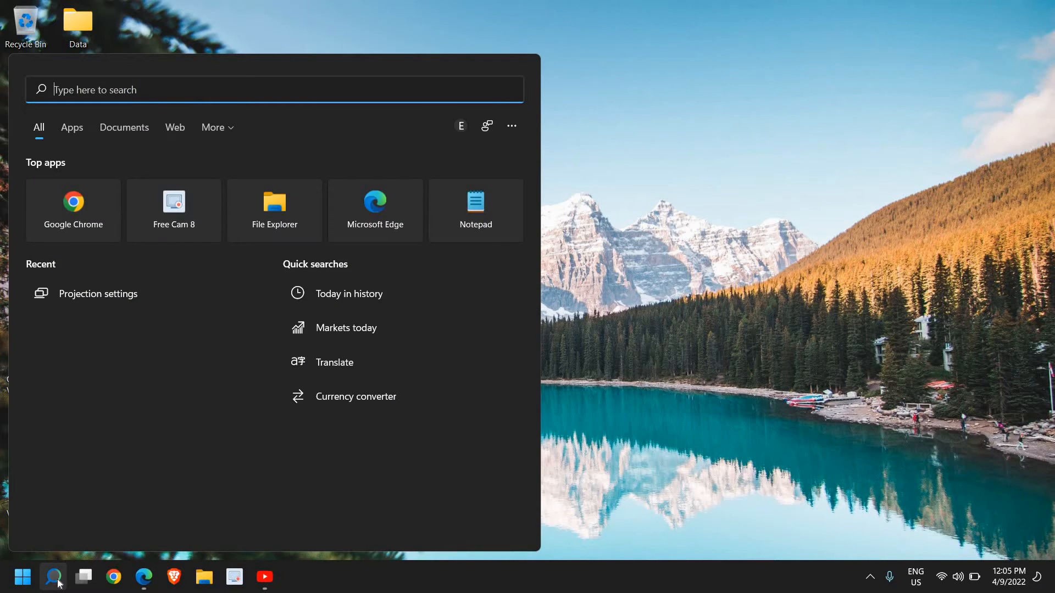
type("services")
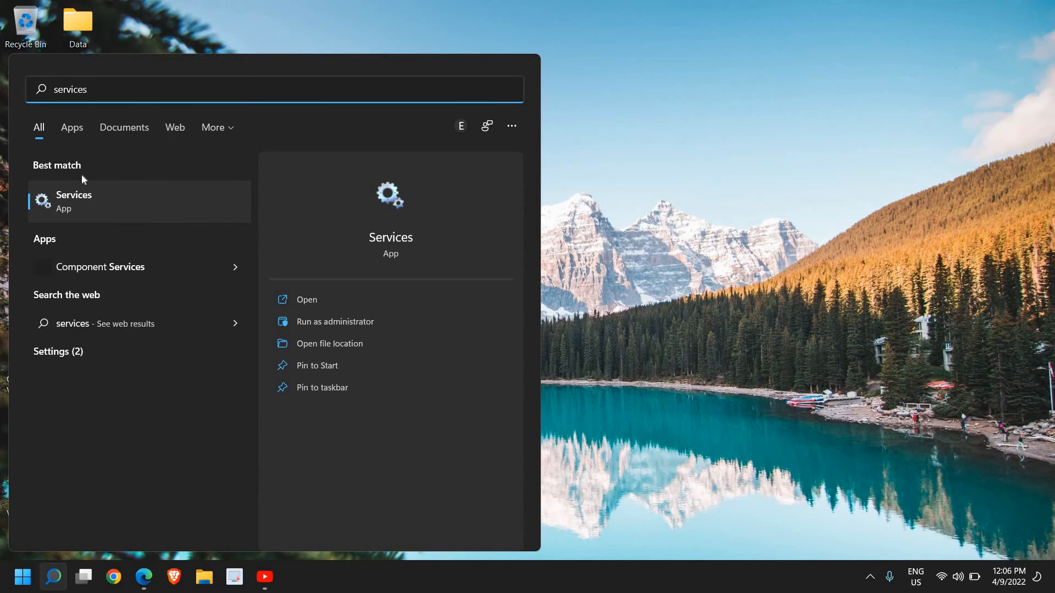
mouse_move(344, 342)
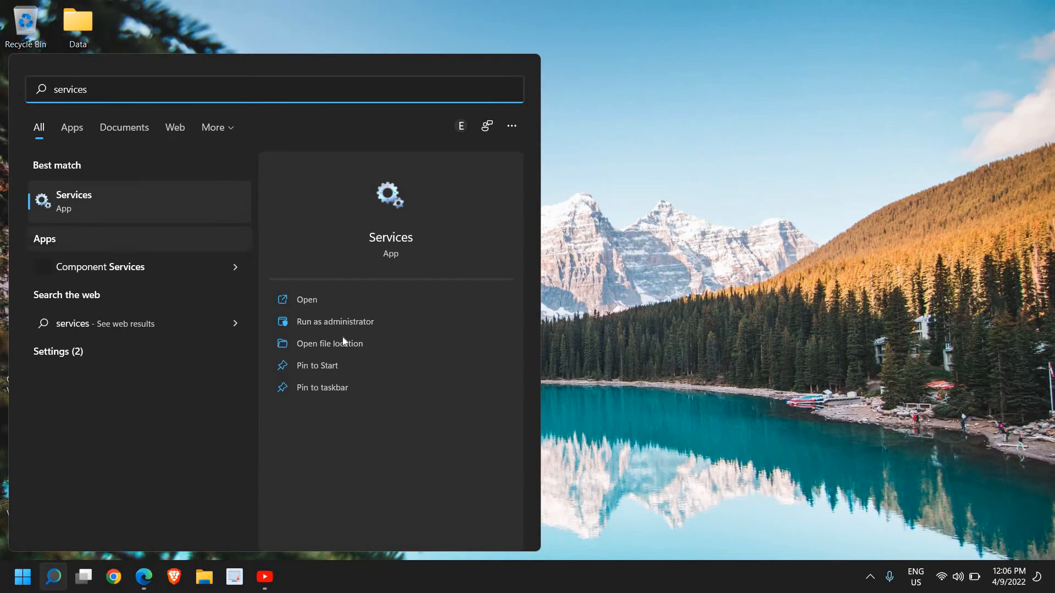
key("Escape")
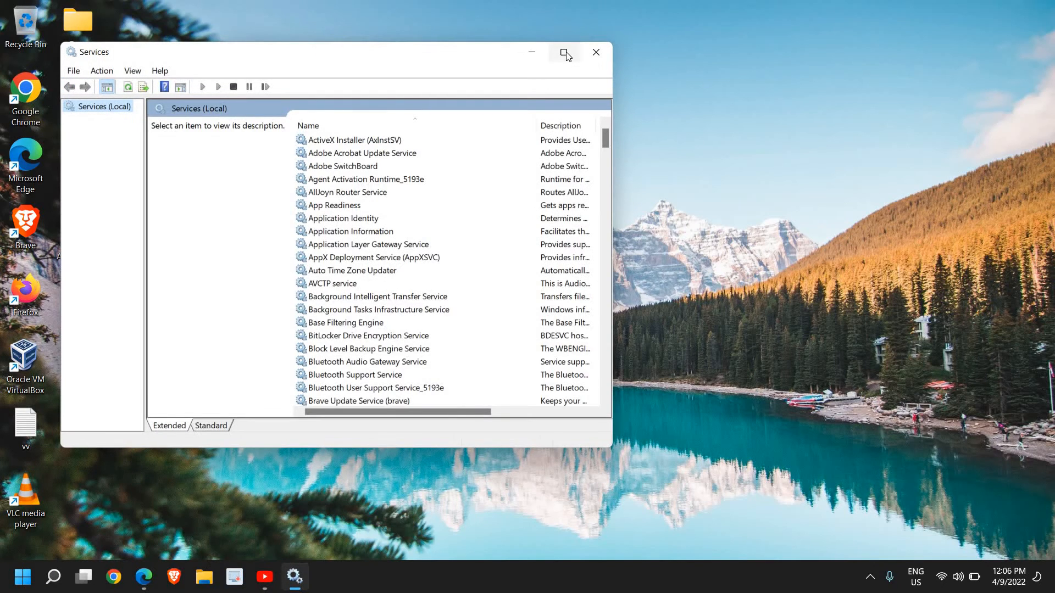
Maximize Services and select WLAN AutoConfig in the list to show its description
left_click(564, 53)
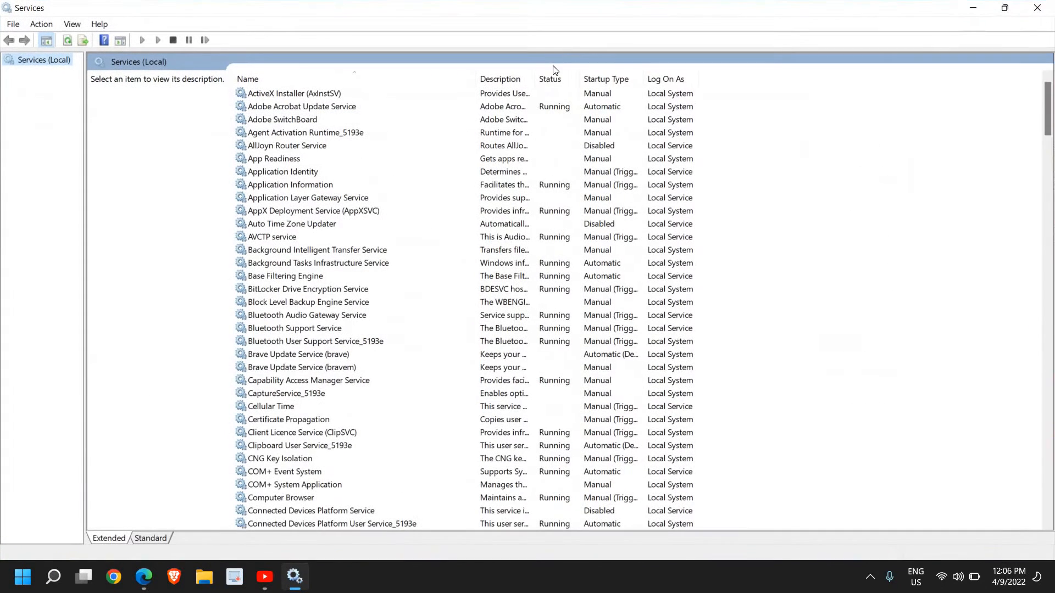
left_click(316, 250)
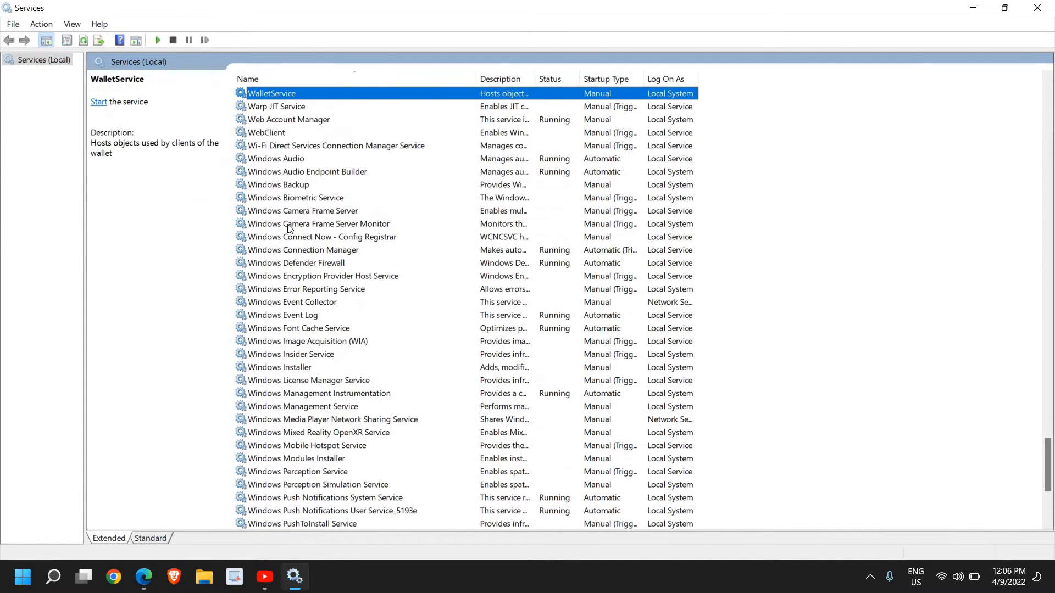
mouse_move(283, 253)
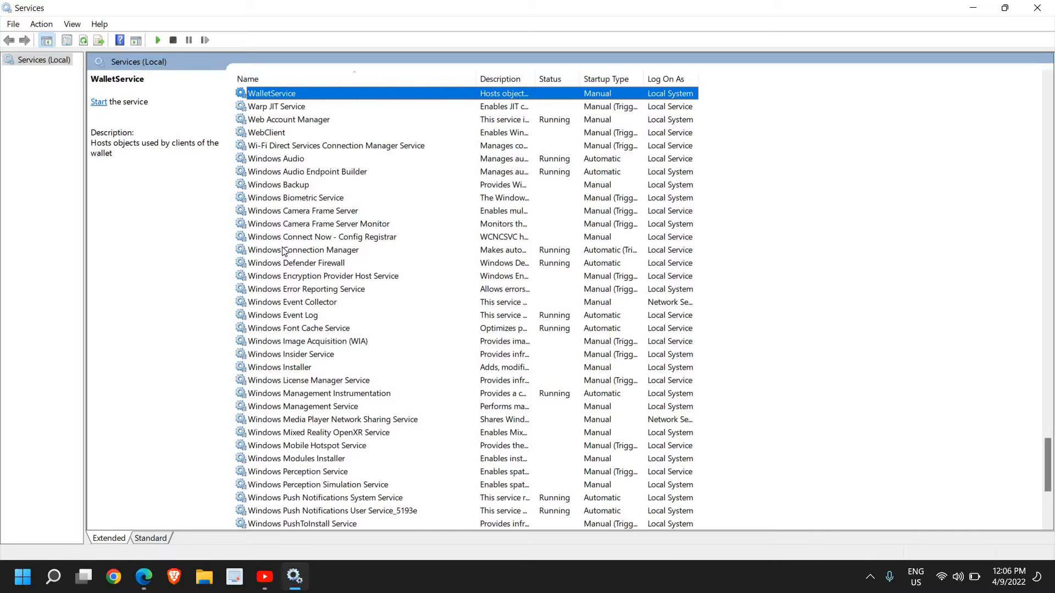
scroll("down", 3)
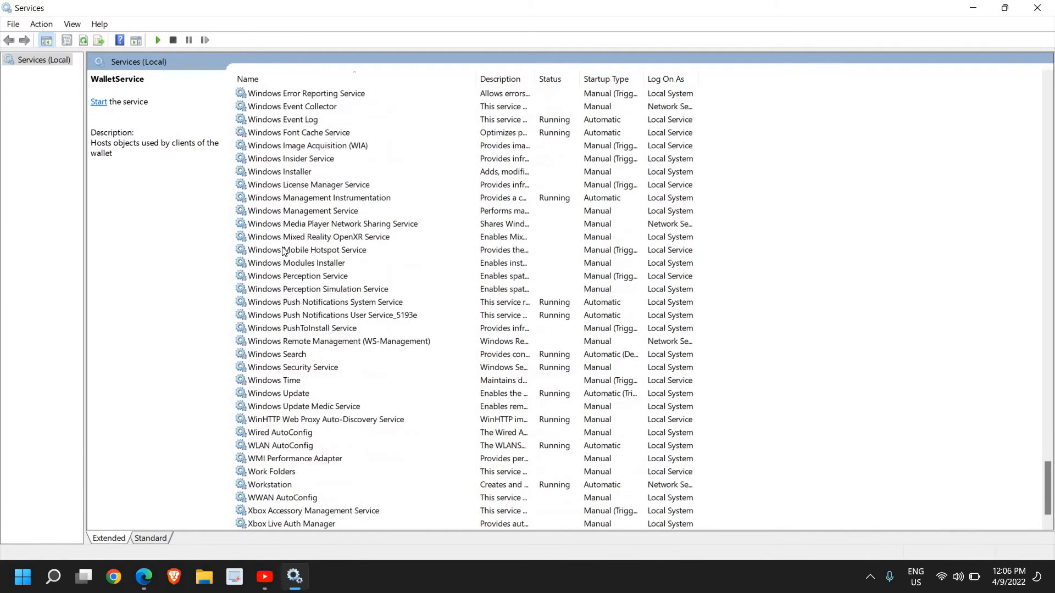
mouse_move(273, 451)
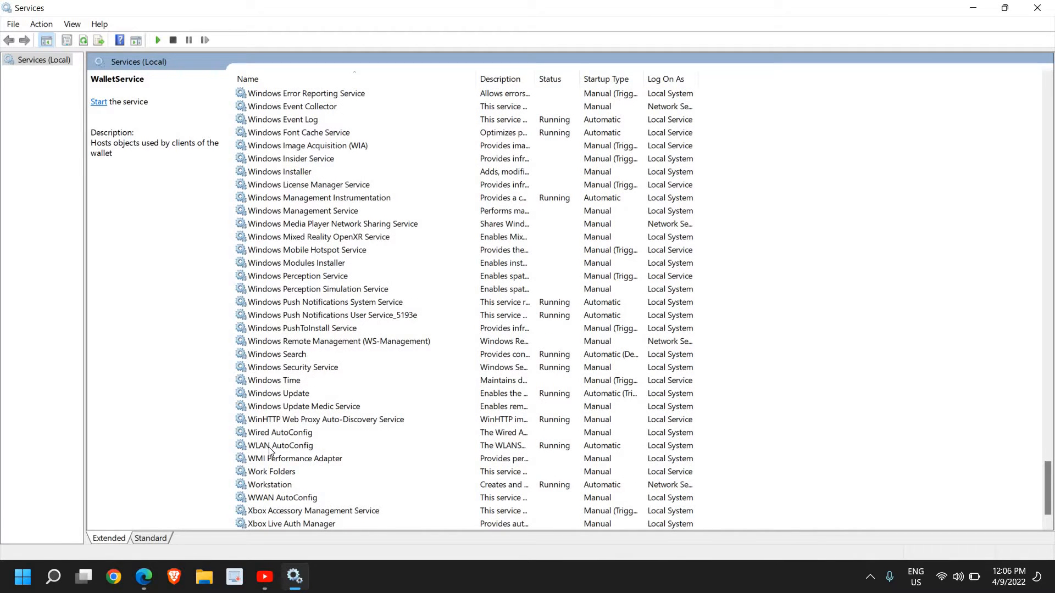
left_click(280, 445)
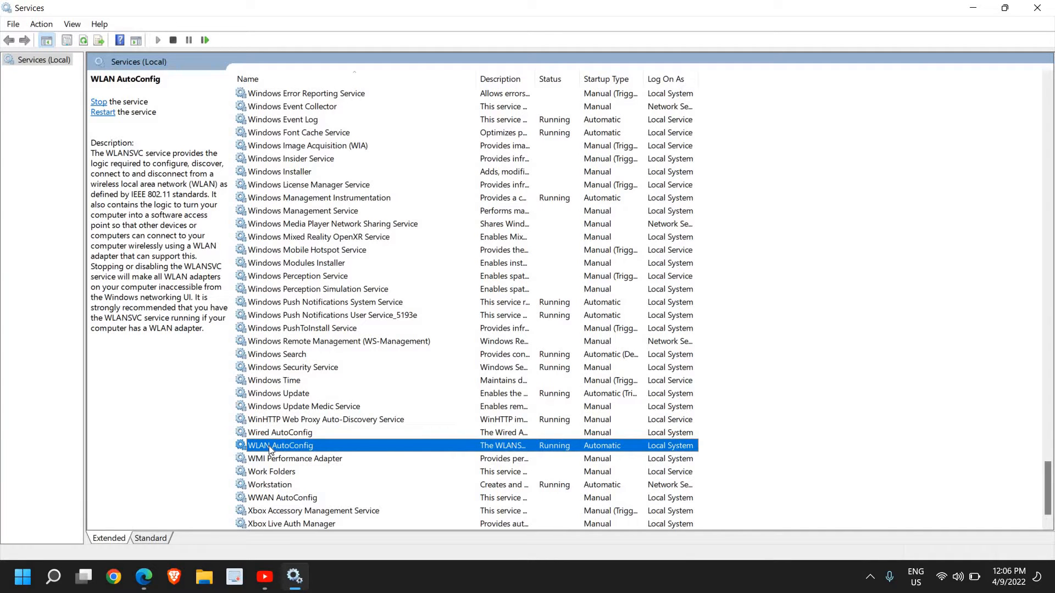
Set WLAN AutoConfig's startup type to Automatic in its properties and confirm
double_click(281, 445)
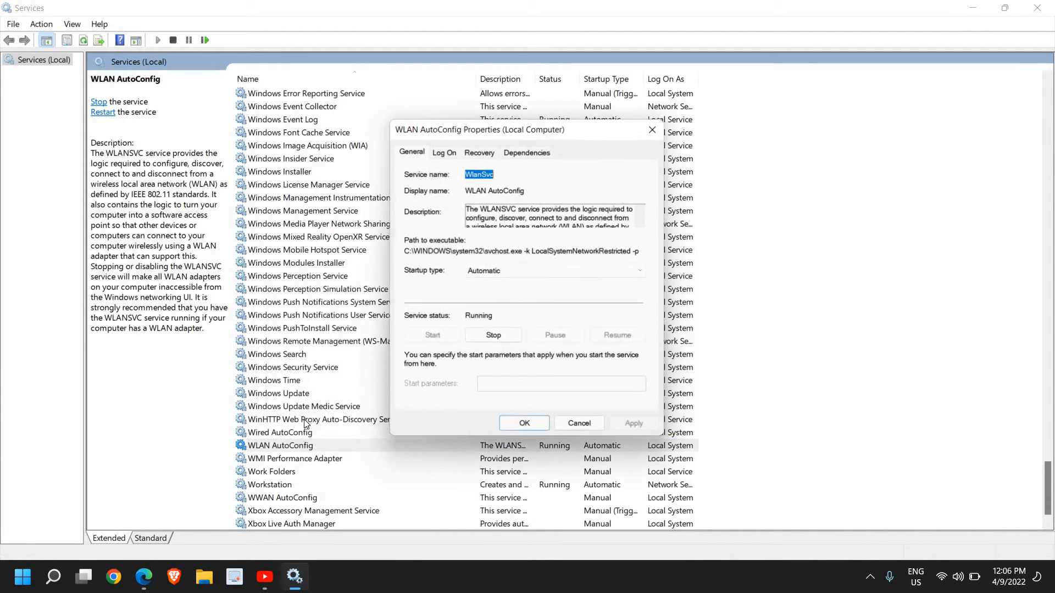
left_click(551, 271)
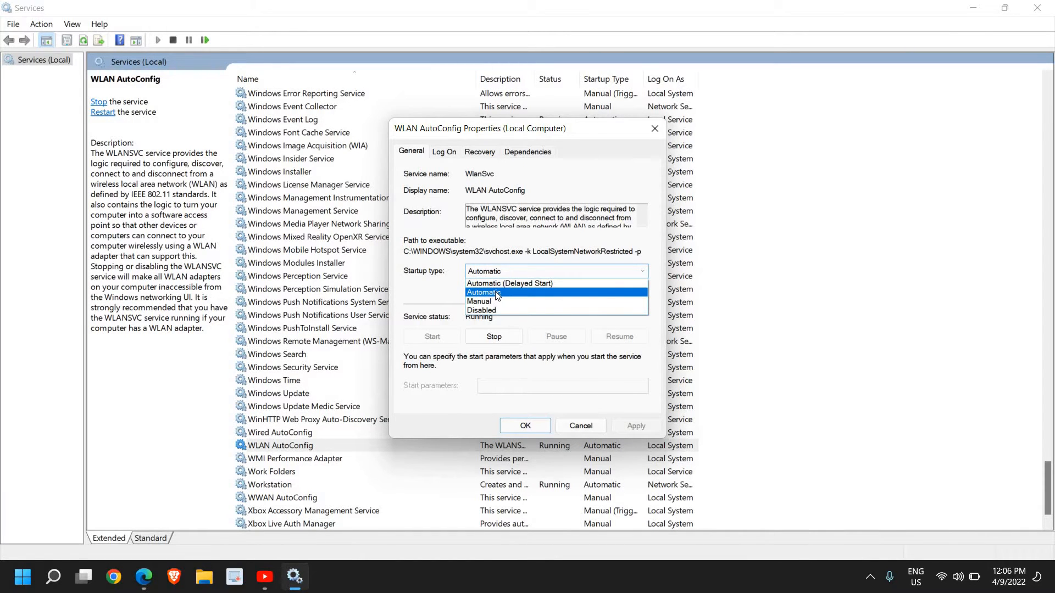
mouse_move(497, 283)
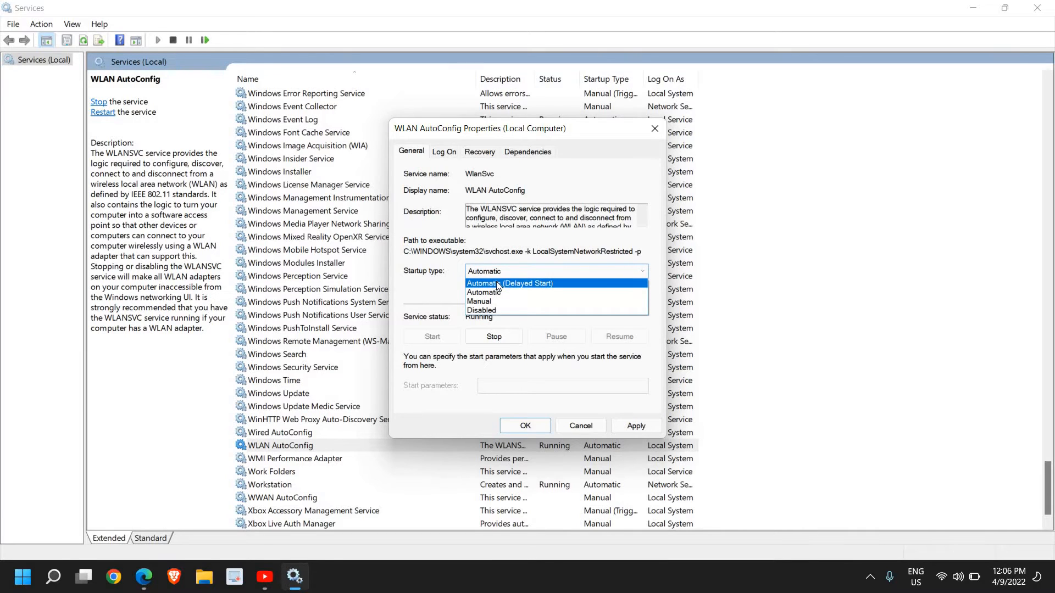
mouse_move(479, 301)
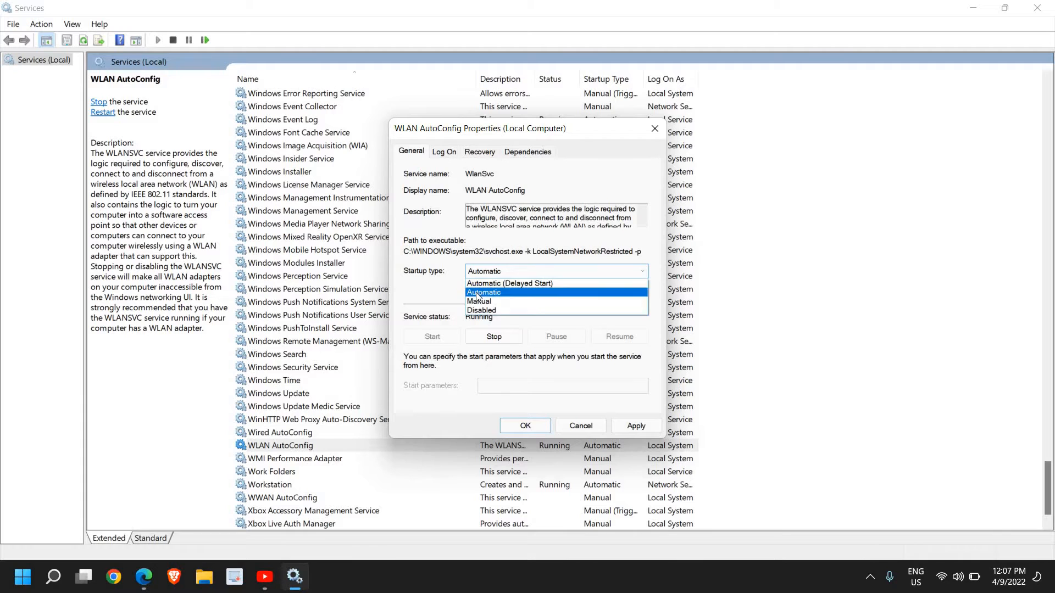
left_click(483, 292)
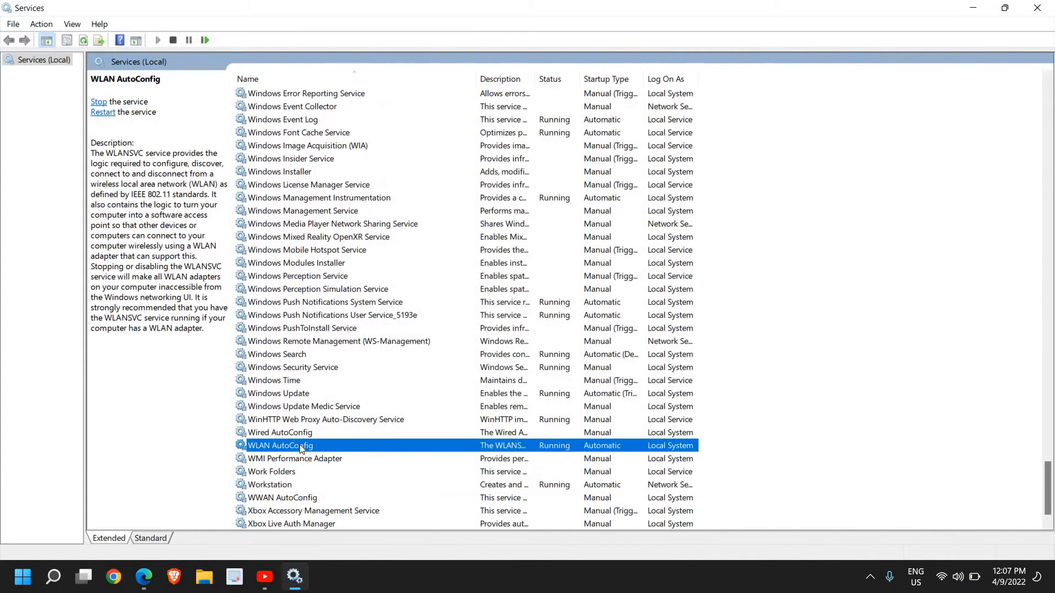
Bring up the WLAN AutoConfig context menu to restart the service
right_click(280, 445)
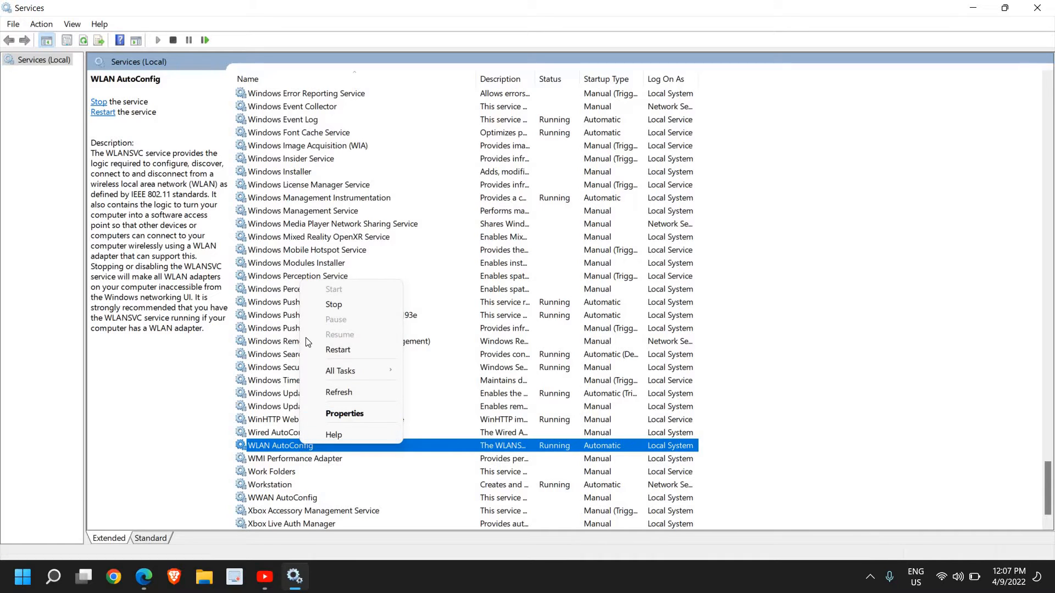
mouse_move(338, 349)
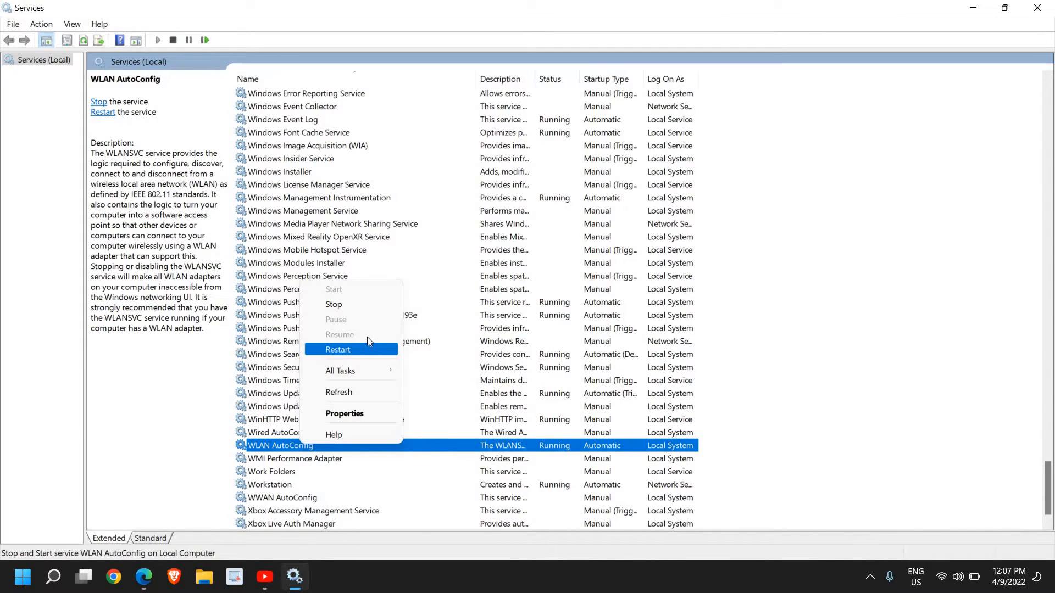
mouse_move(364, 350)
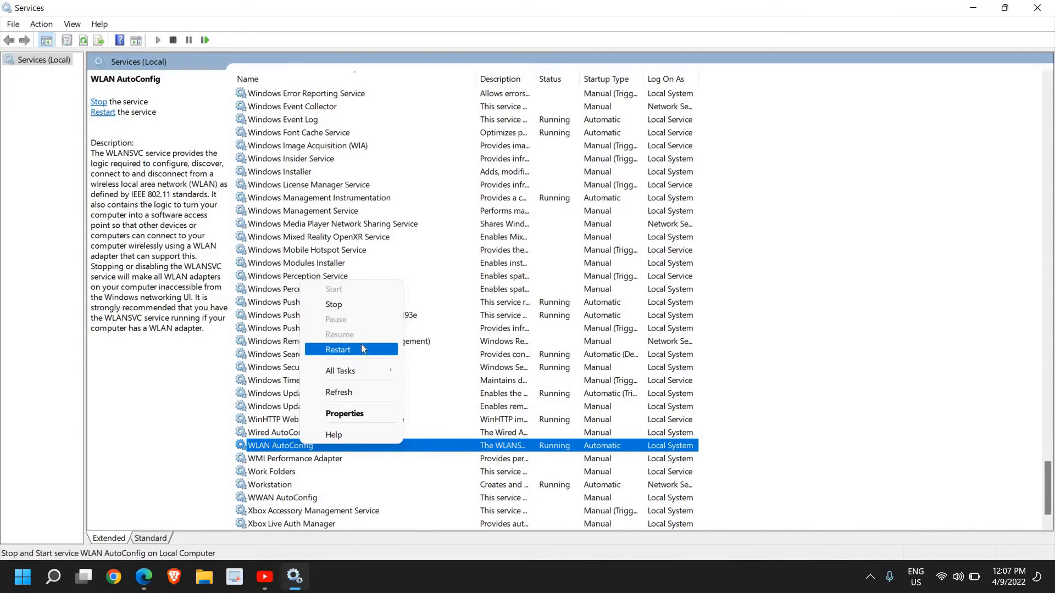
mouse_move(337, 294)
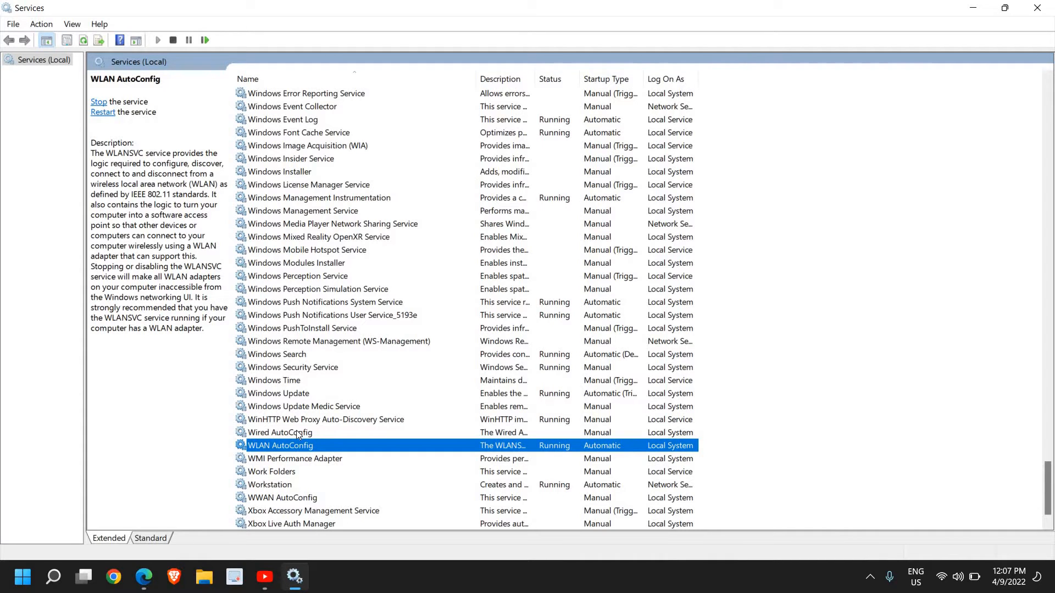
mouse_move(289, 422)
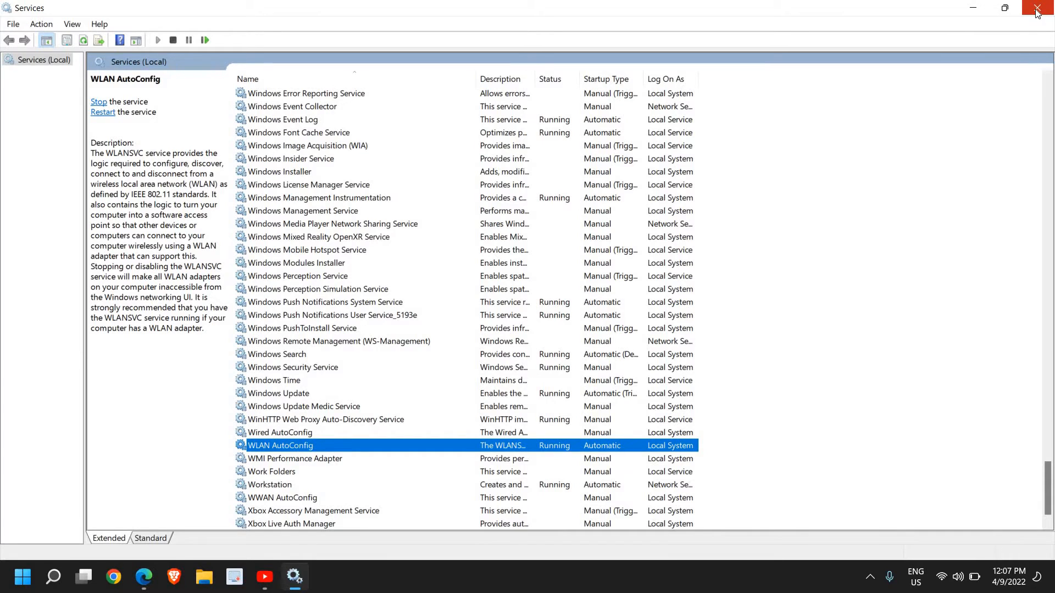
Close Services and launch Device Manager from the Start button's quick links
left_click(1044, 8)
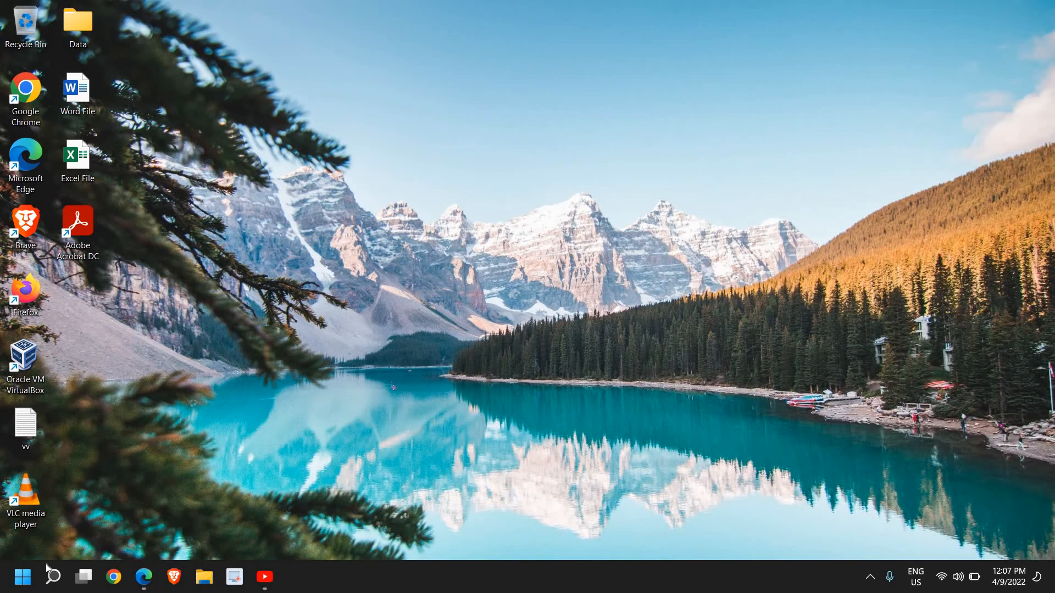
right_click(22, 577)
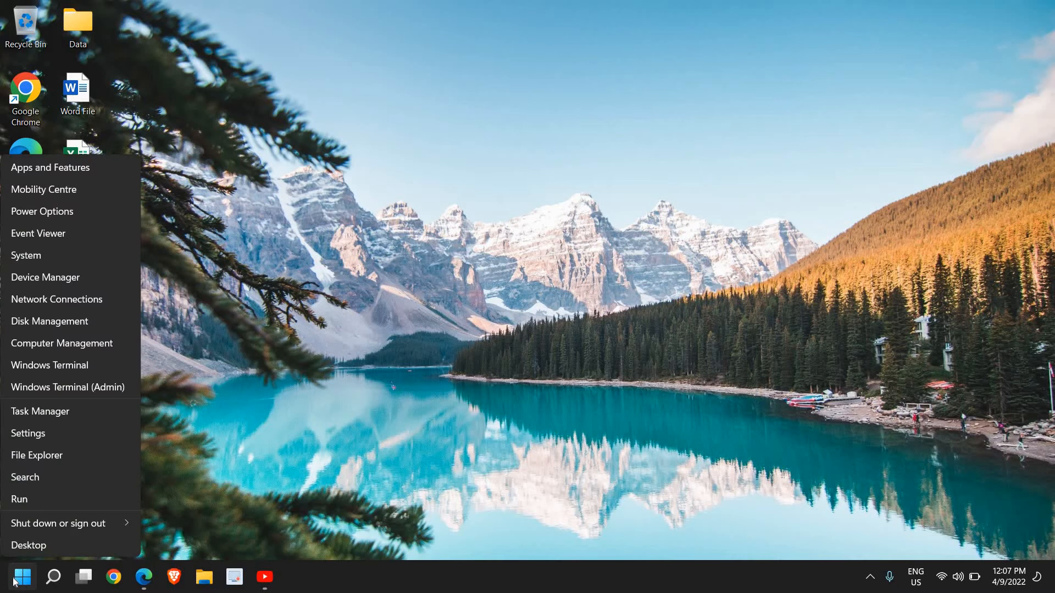
mouse_move(45, 277)
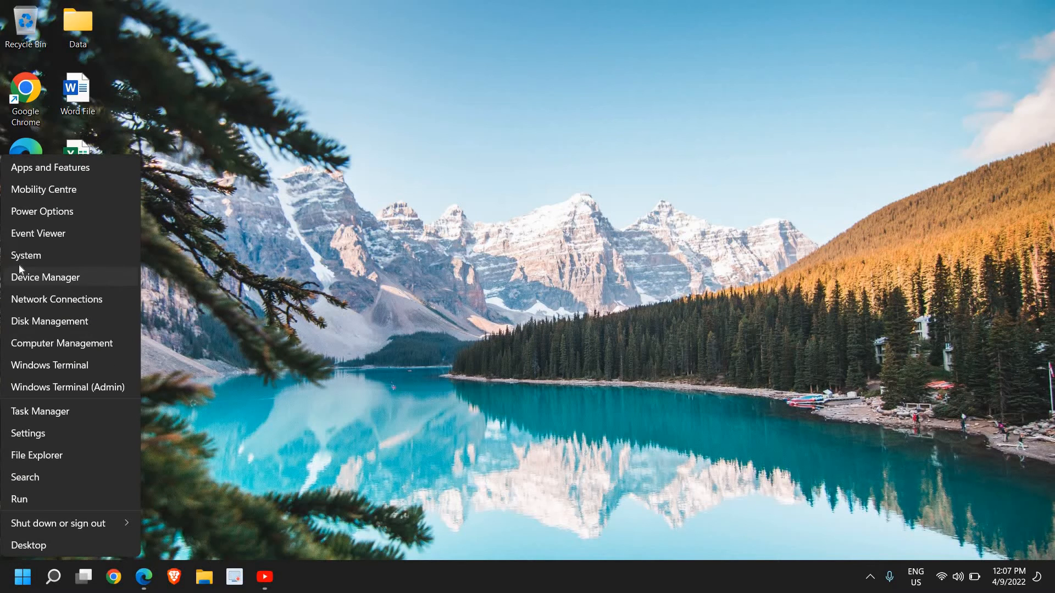
left_click(45, 277)
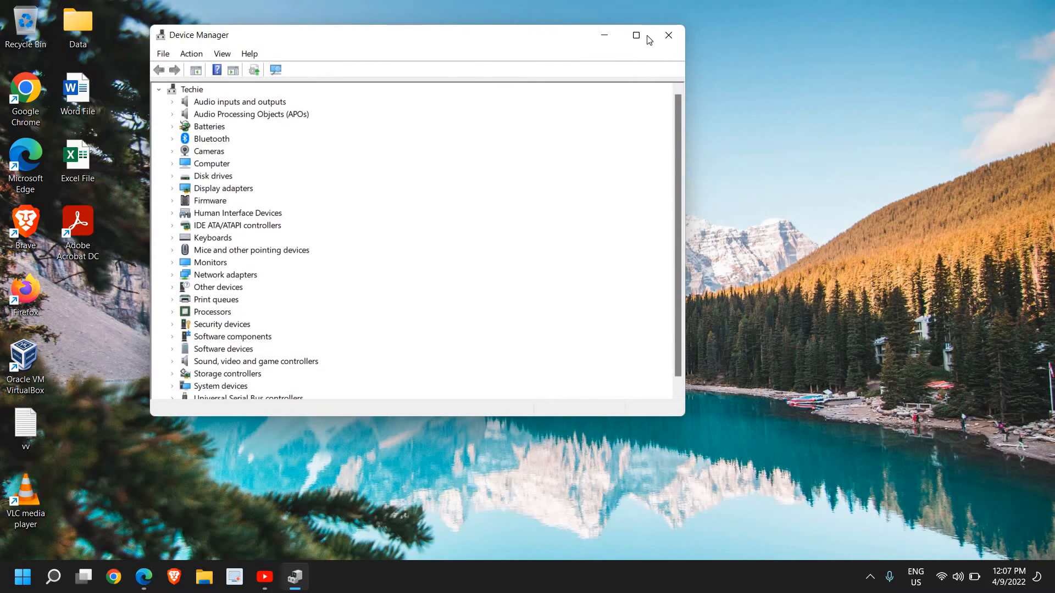
Maximize Device Manager and select the Intel Wireless-AC 9560 160MHz network adapter
left_click(635, 35)
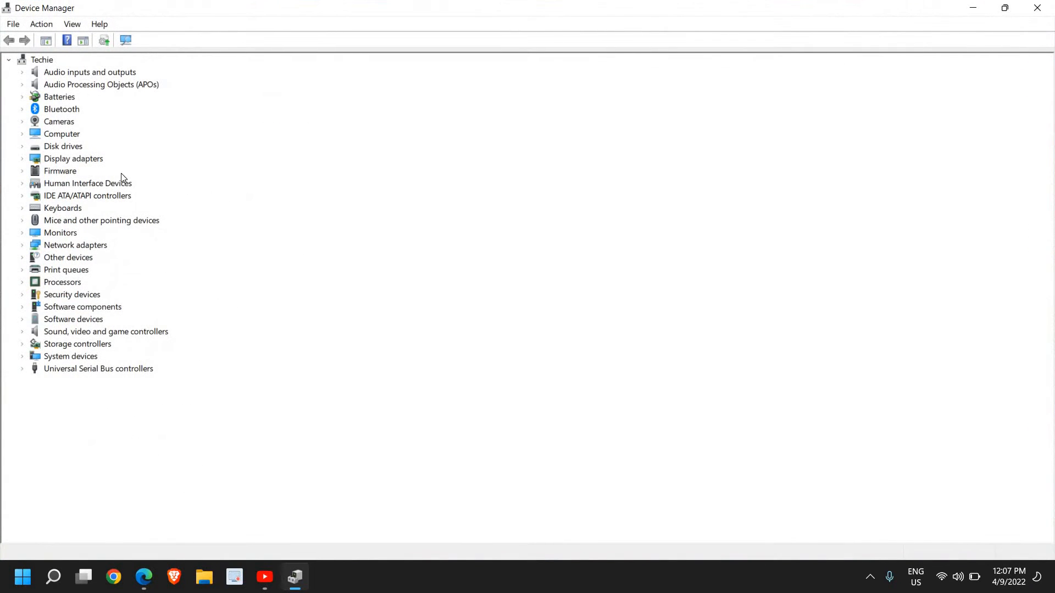
mouse_move(115, 147)
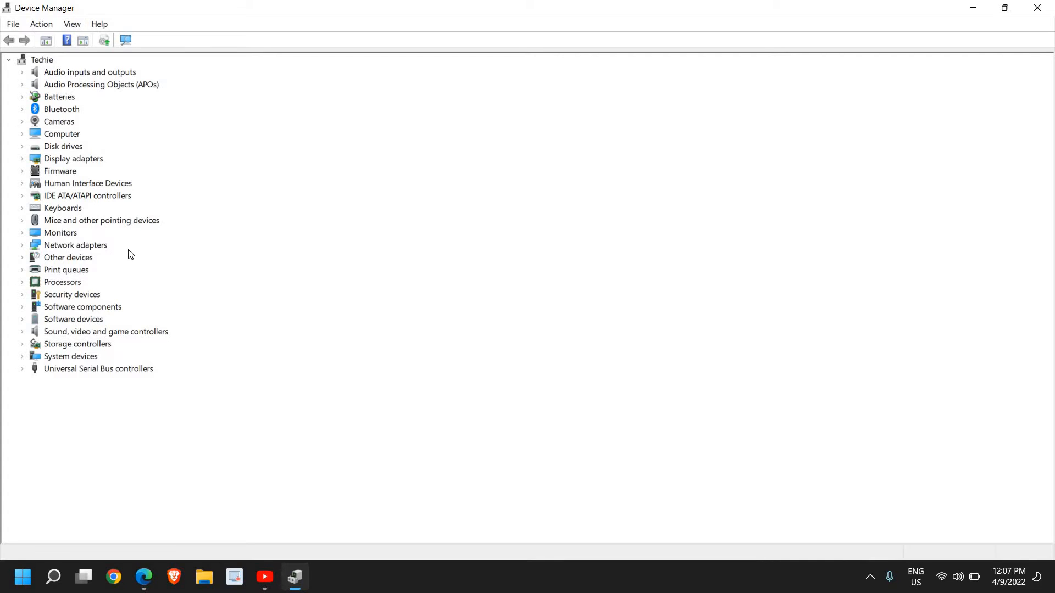
mouse_move(186, 349)
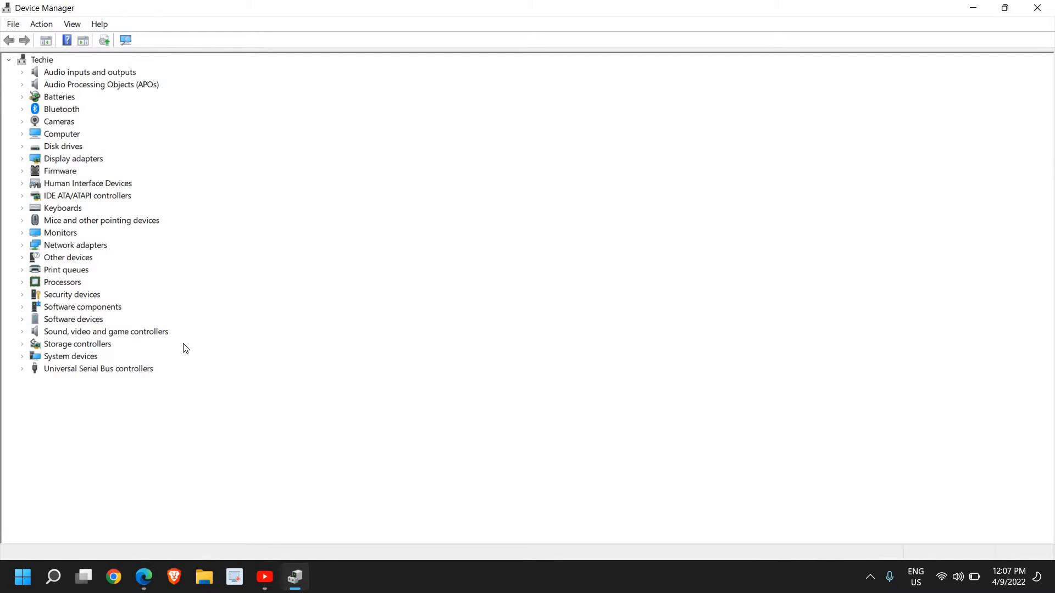
mouse_move(23, 257)
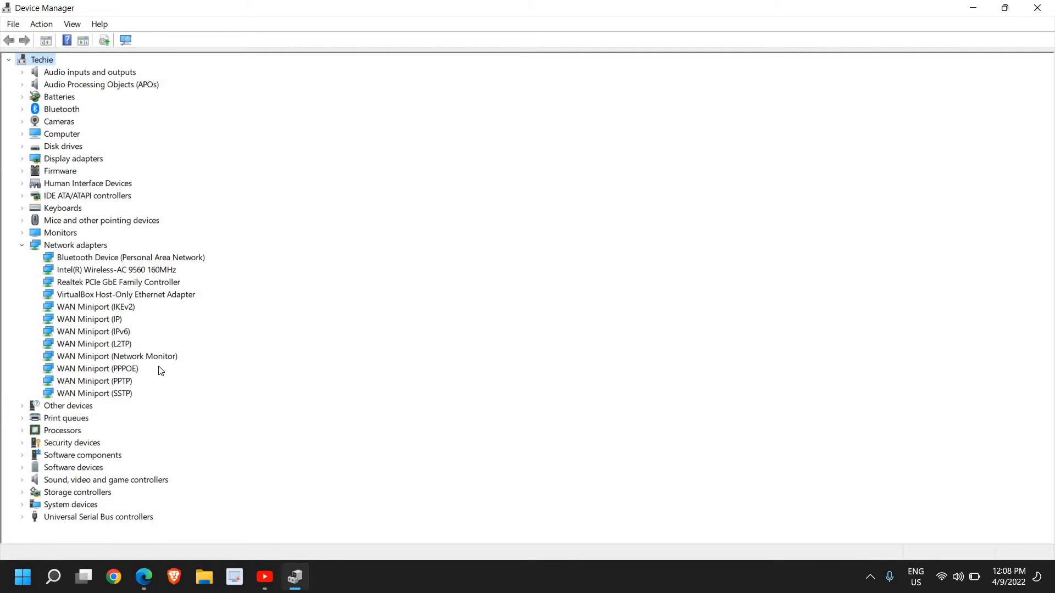
mouse_move(142, 271)
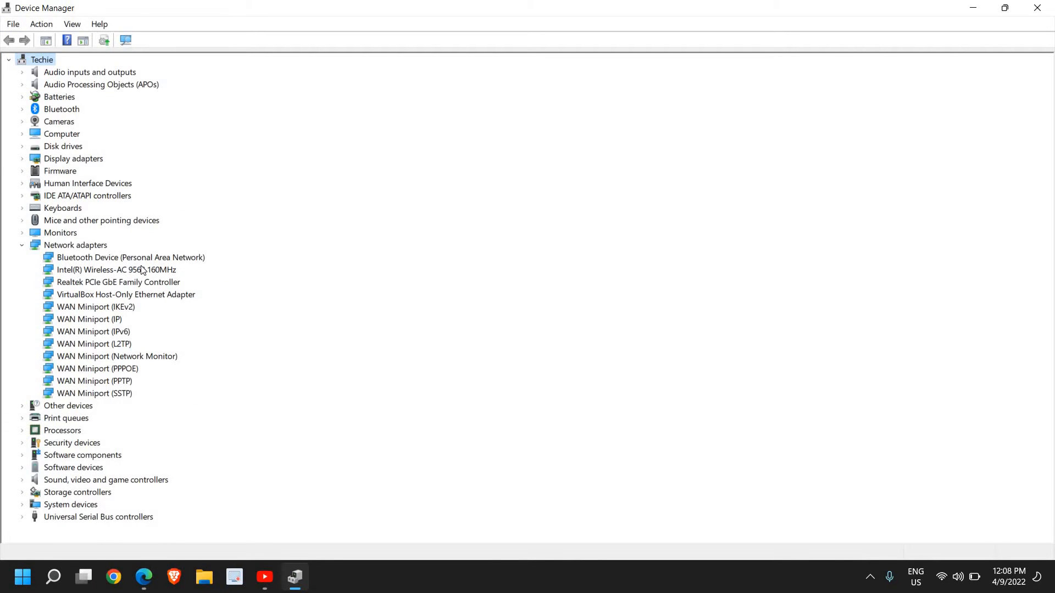
mouse_move(87, 249)
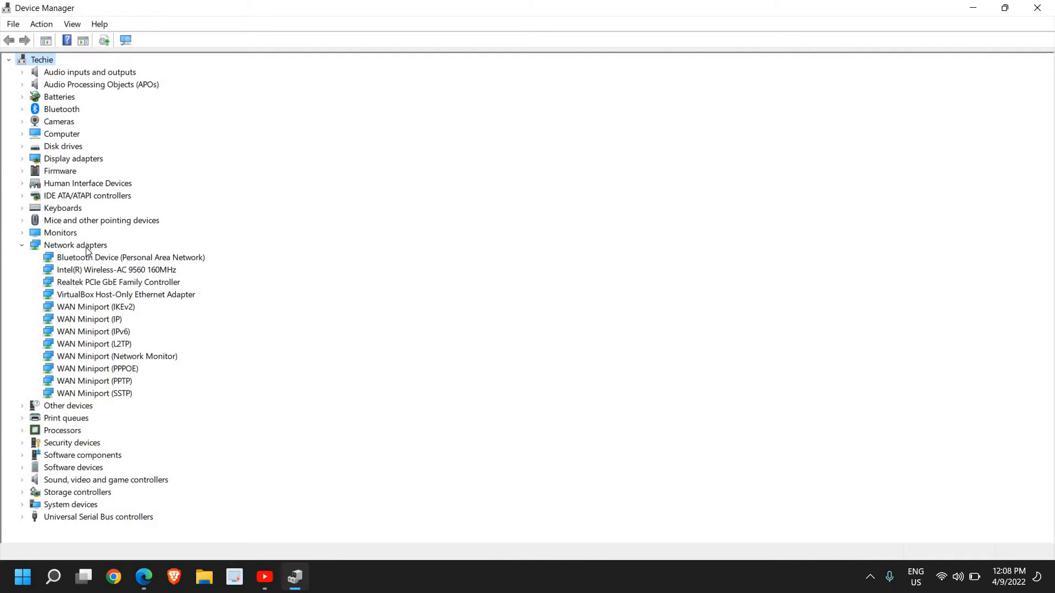
mouse_move(101, 385)
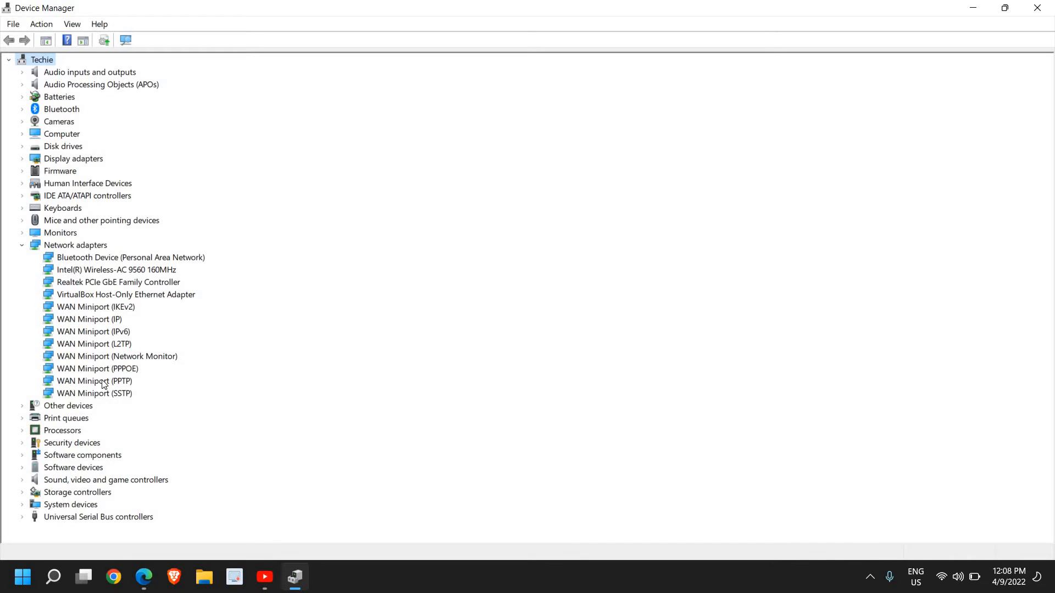
mouse_move(86, 268)
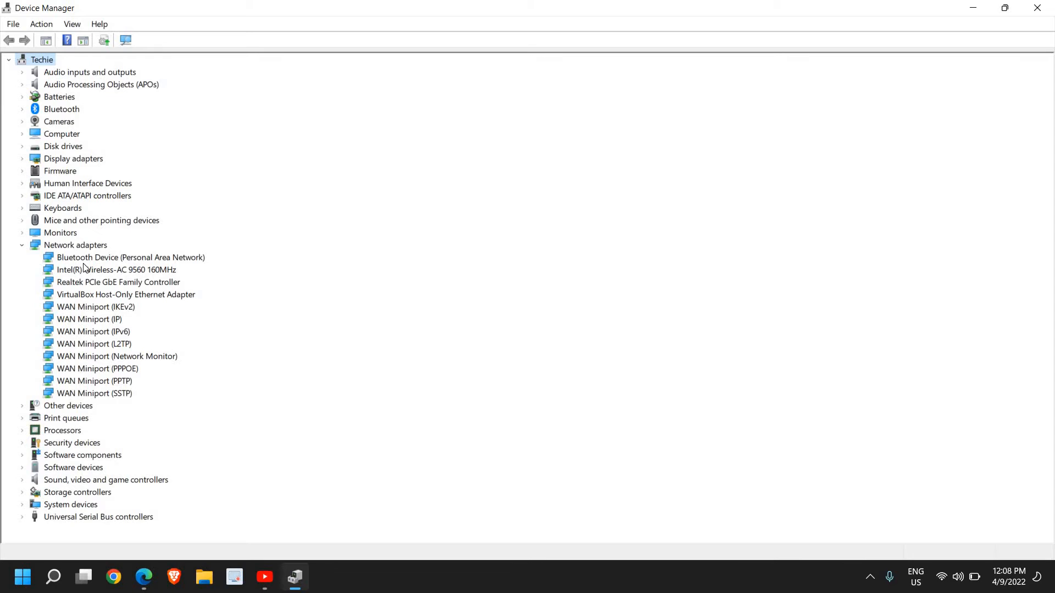
mouse_move(95, 273)
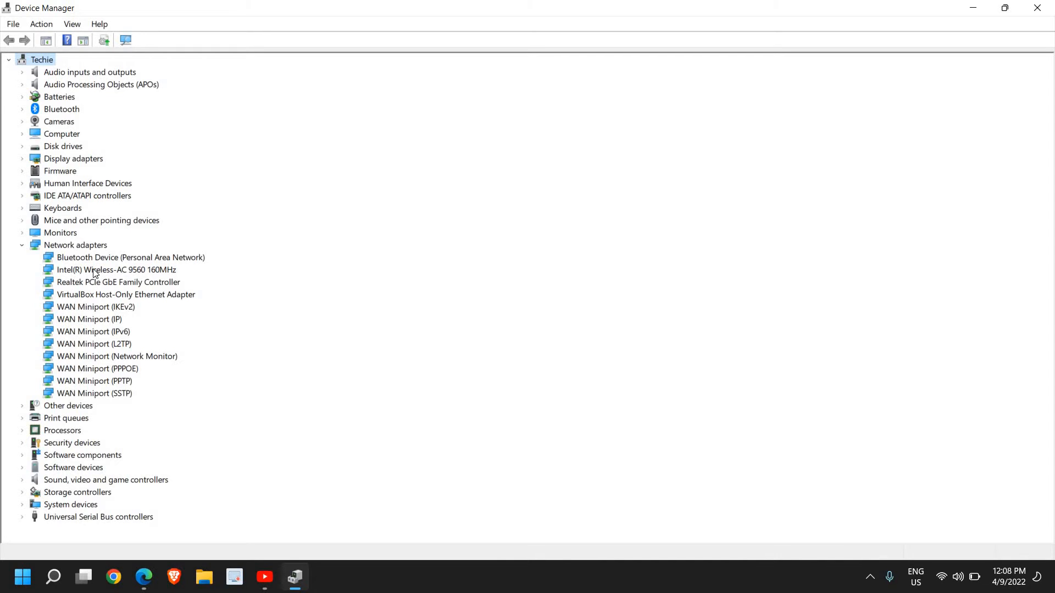
mouse_move(73, 274)
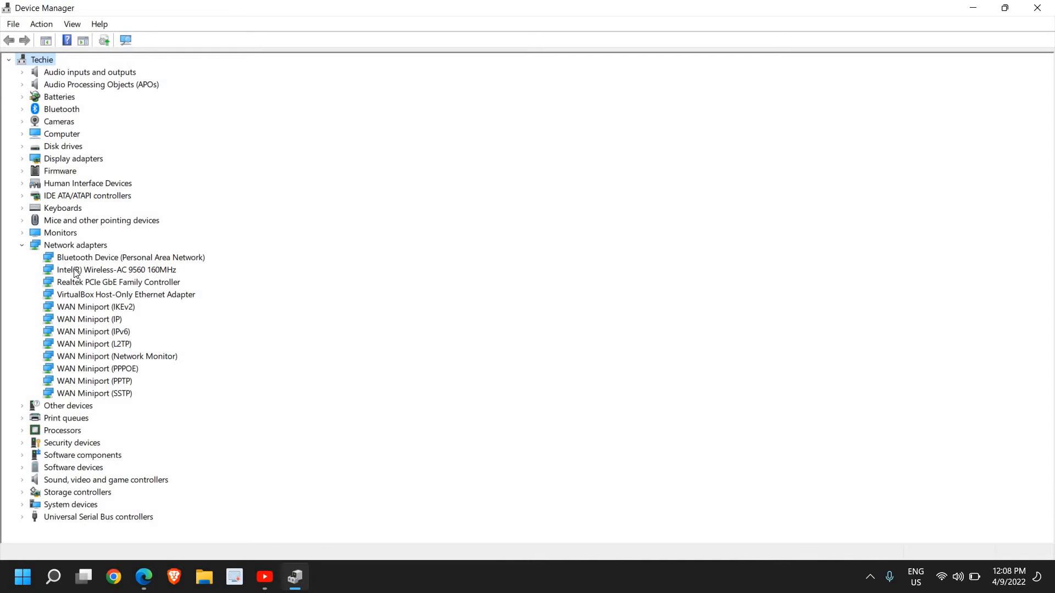
mouse_move(105, 274)
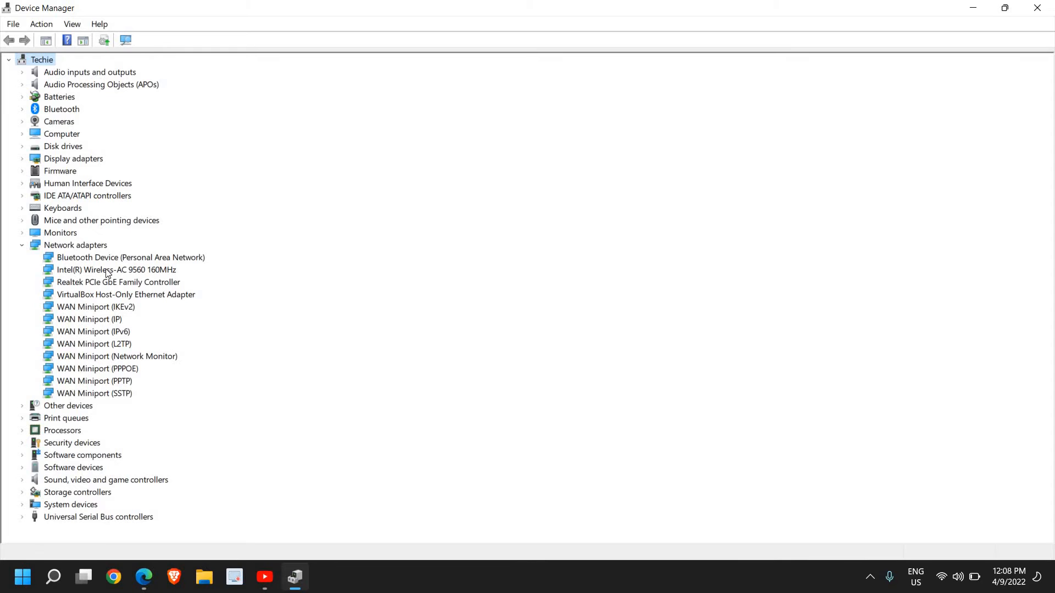
mouse_move(134, 286)
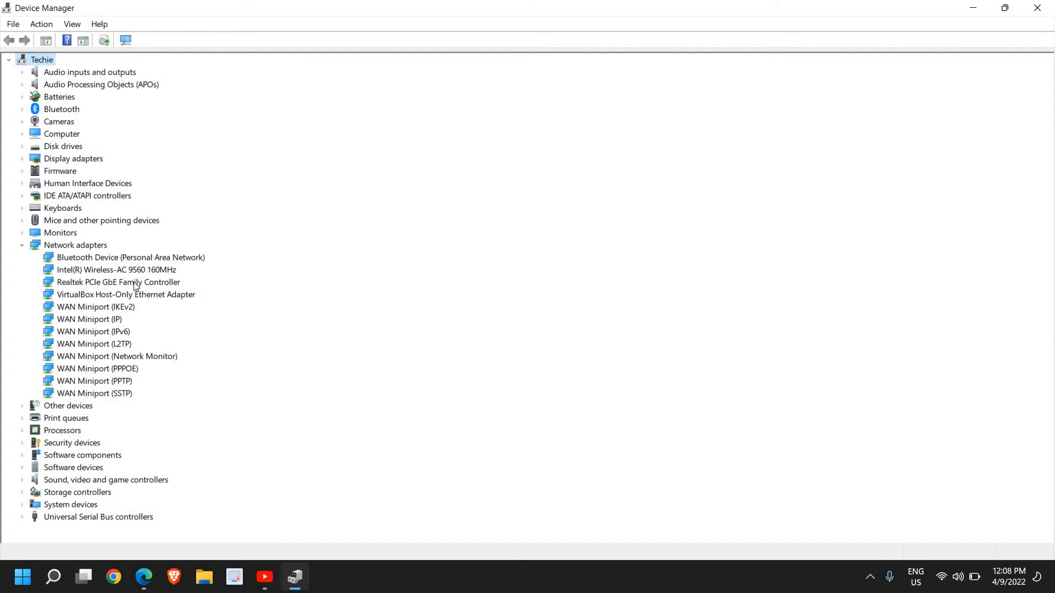
mouse_move(108, 282)
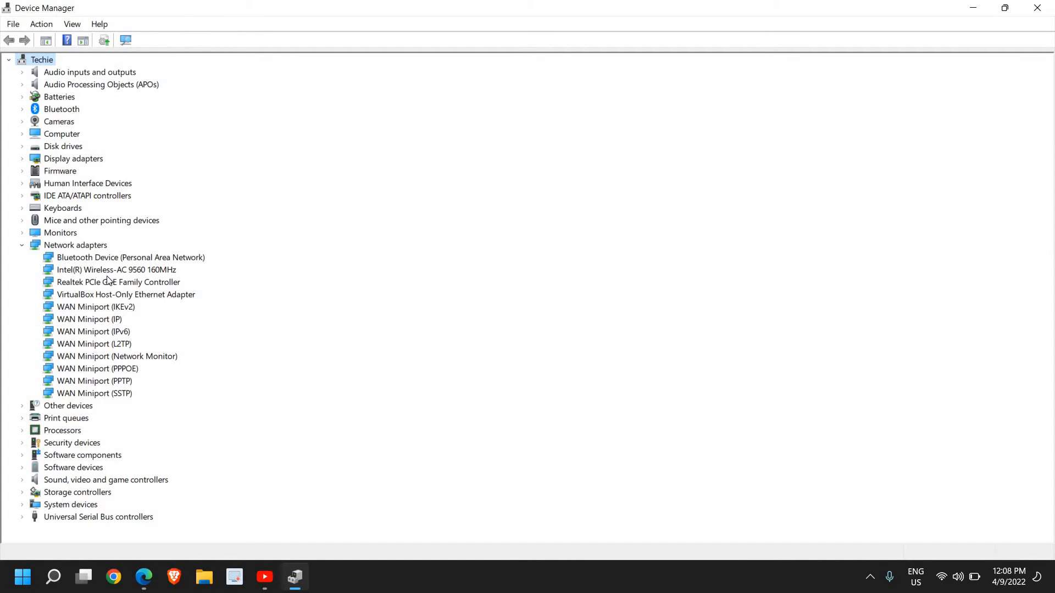
mouse_move(93, 276)
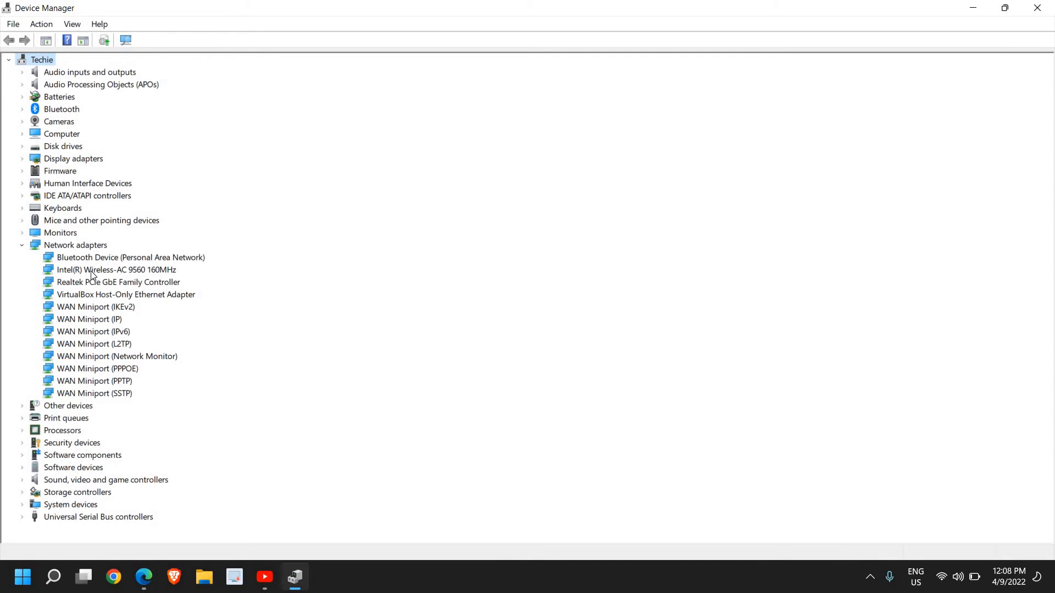
left_click(117, 271)
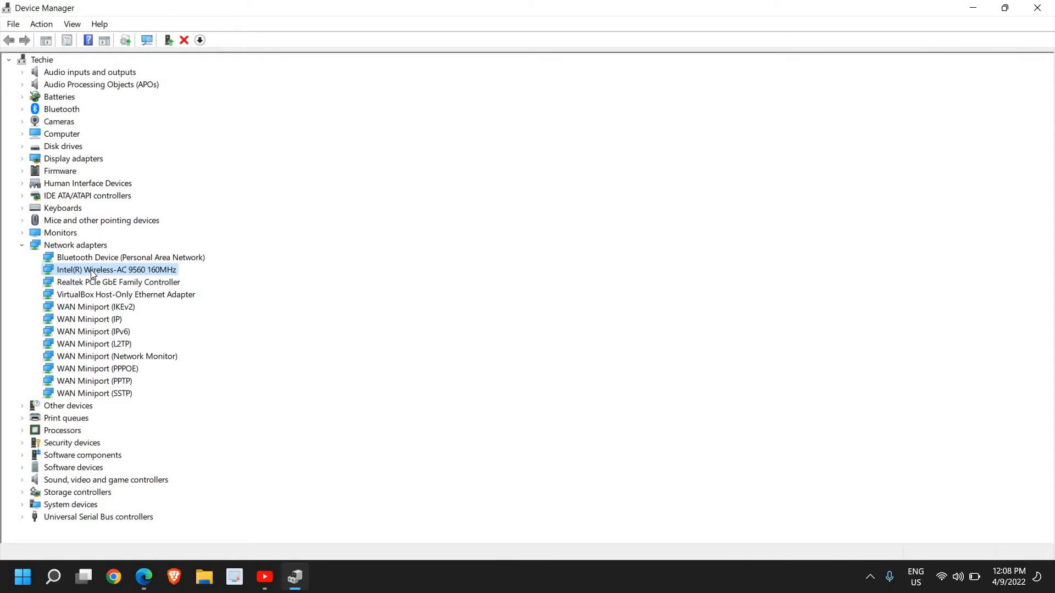
mouse_move(84, 278)
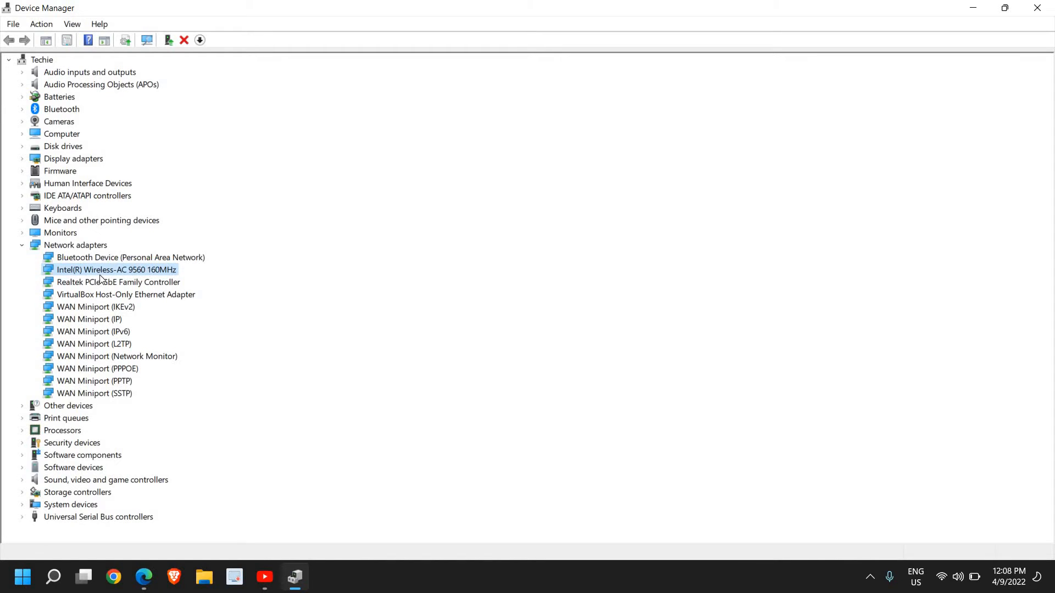
mouse_move(95, 276)
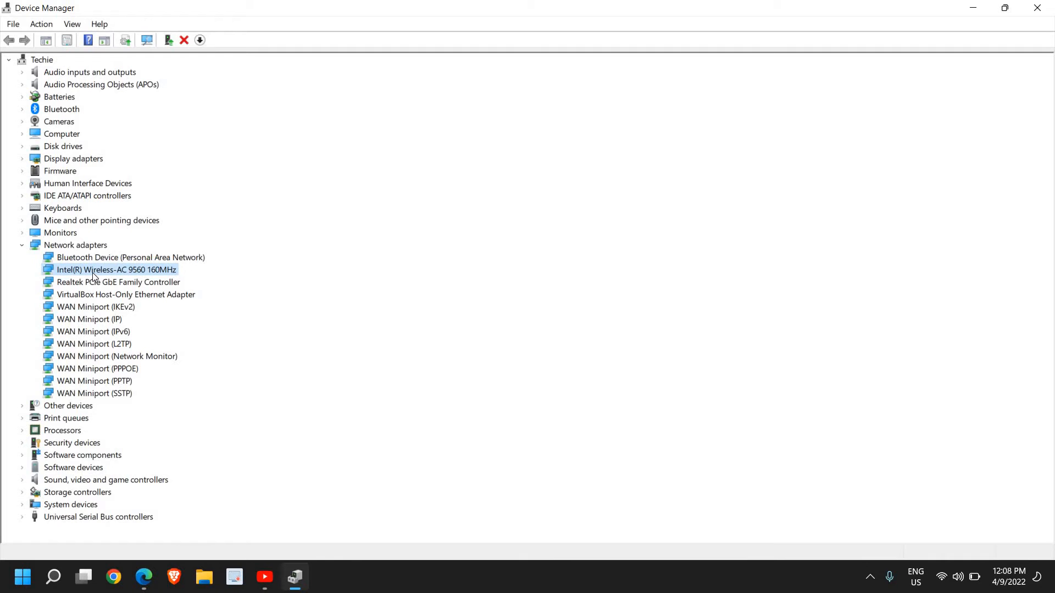
right_click(116, 269)
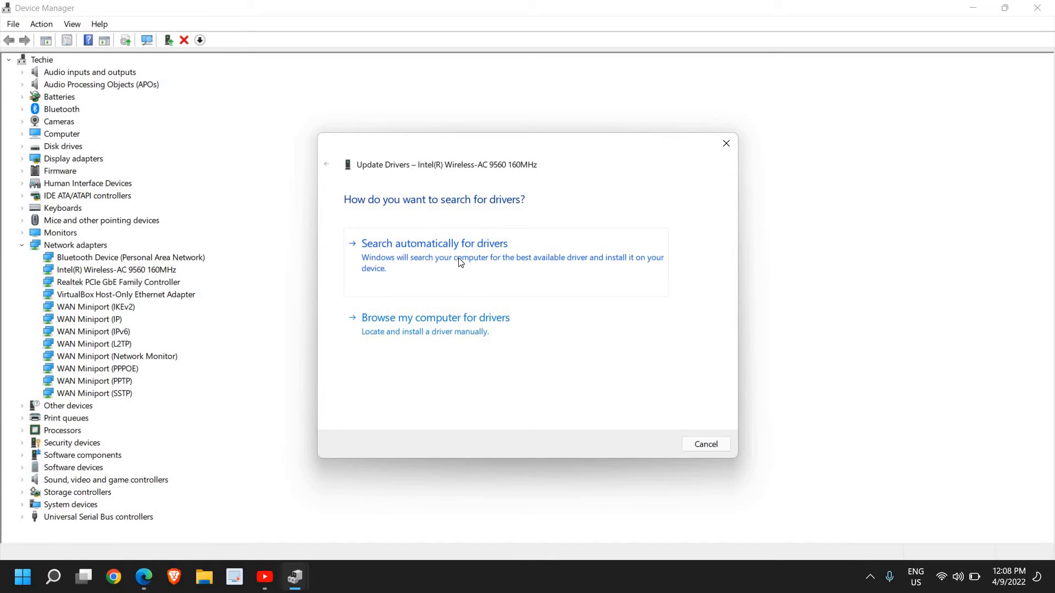
left_click(434, 243)
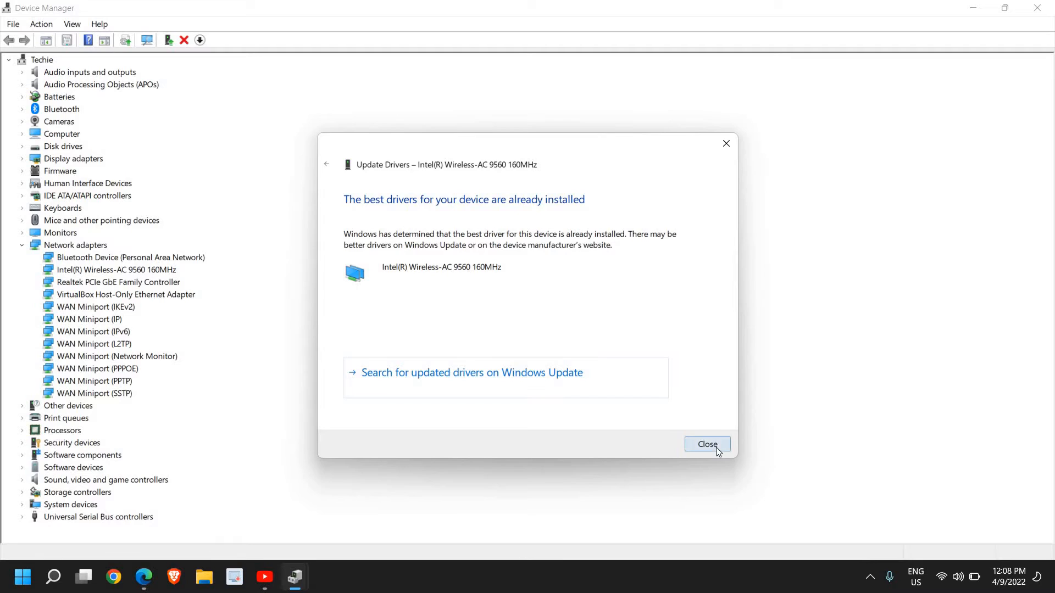
left_click(707, 444)
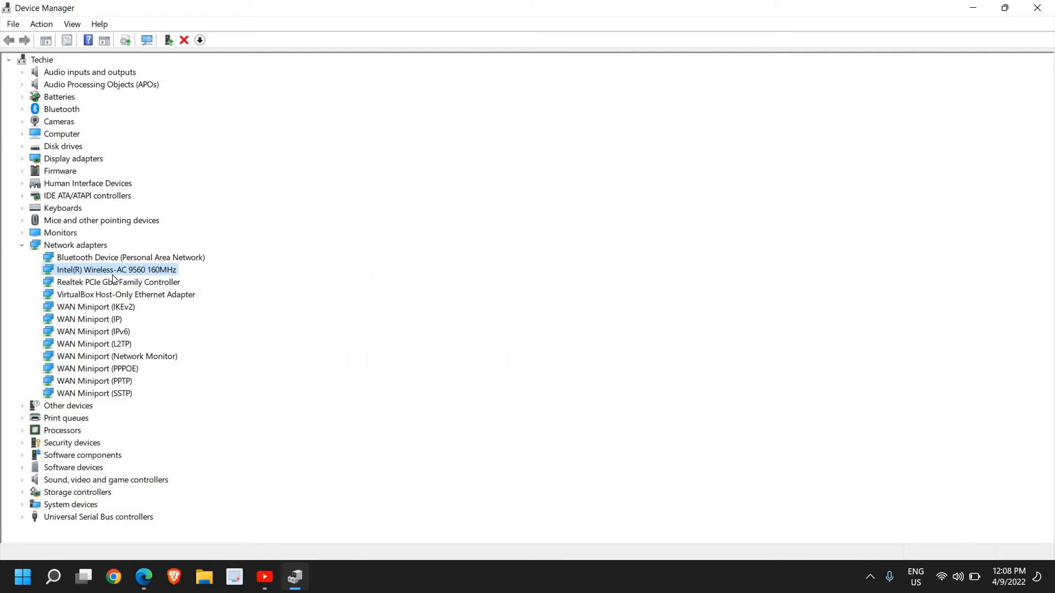
right_click(115, 271)
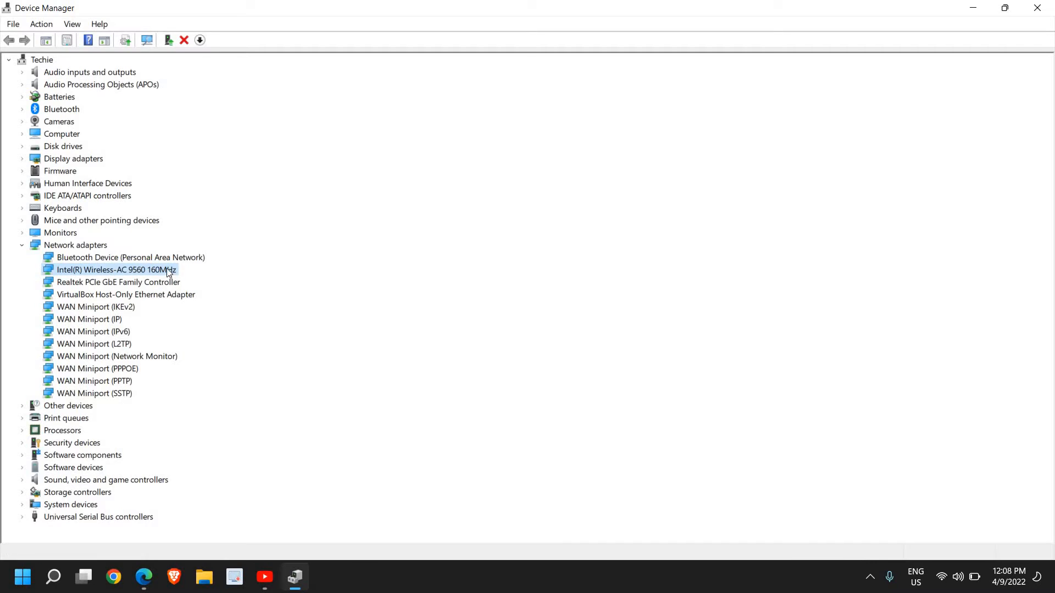
right_click(115, 269)
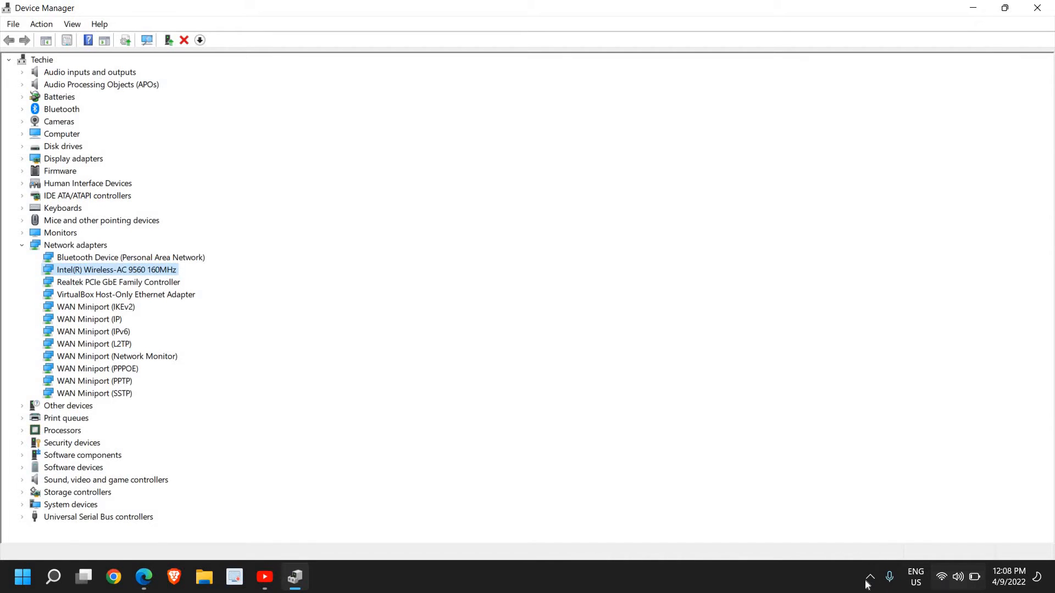
left_click(870, 577)
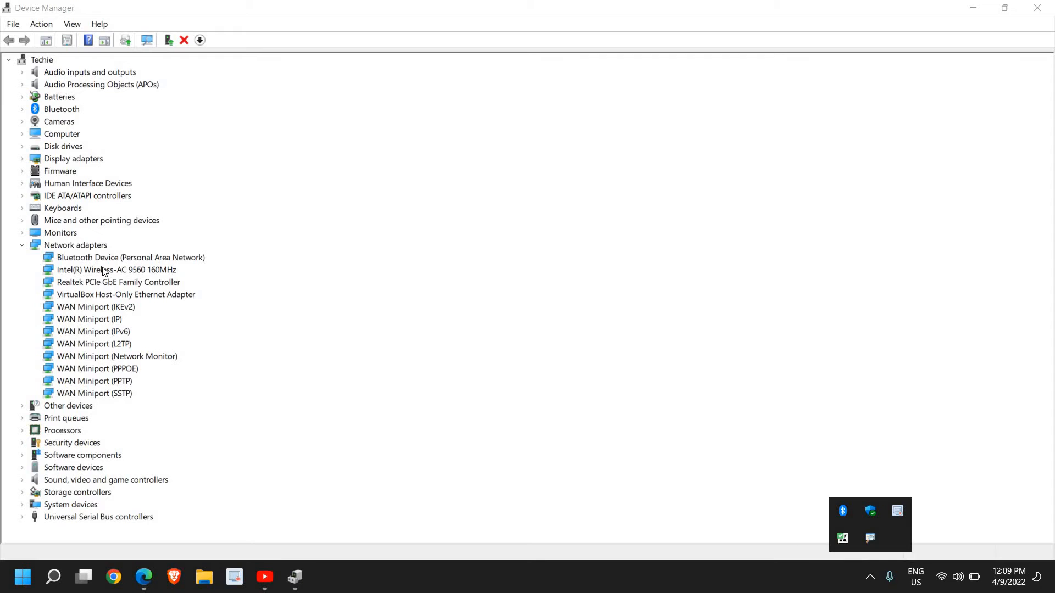
Start Update driver for the Intel Wireless-AC 9560 160MHz adapter
left_click(116, 271)
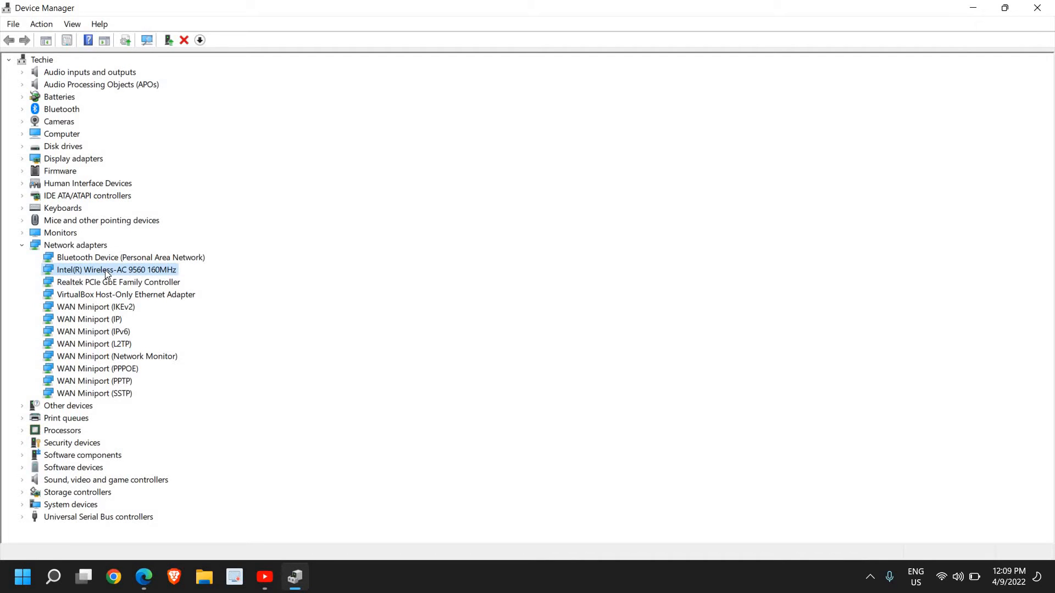
right_click(115, 269)
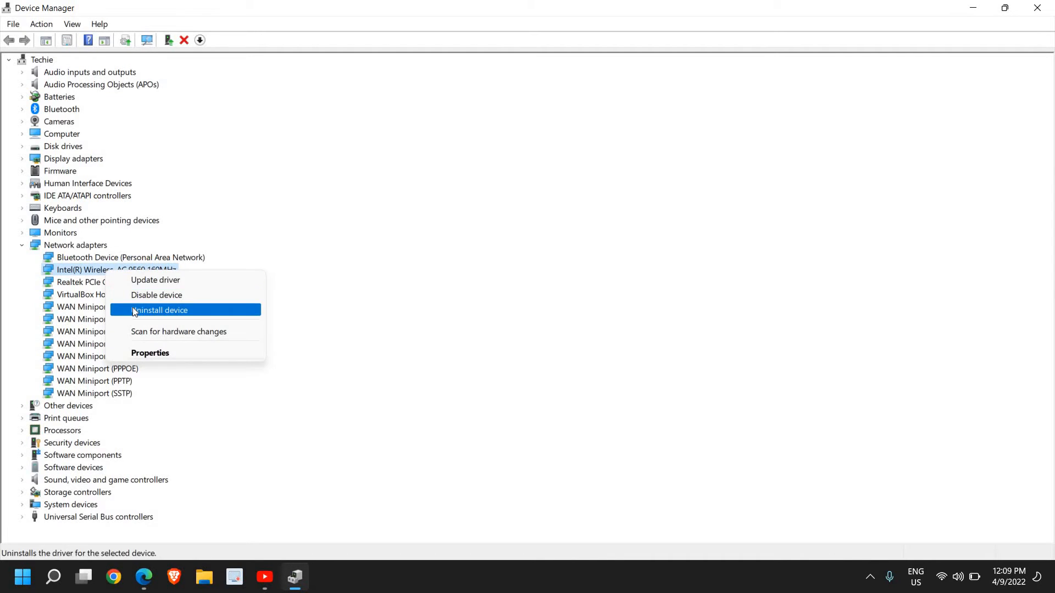
left_click(155, 280)
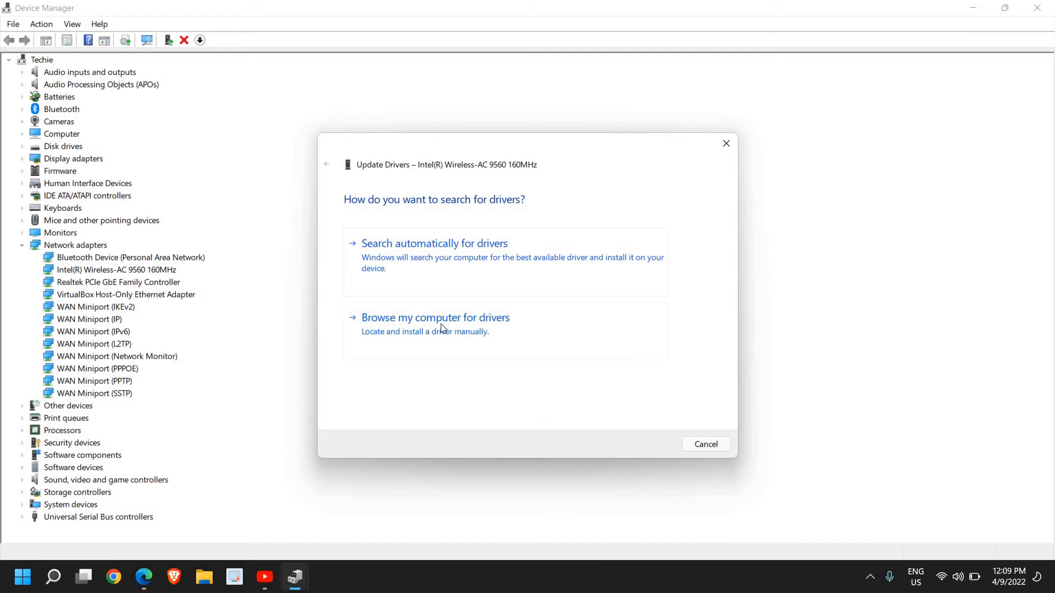
Choose 'Browse my computer for drivers' in the update wizard
left_click(435, 317)
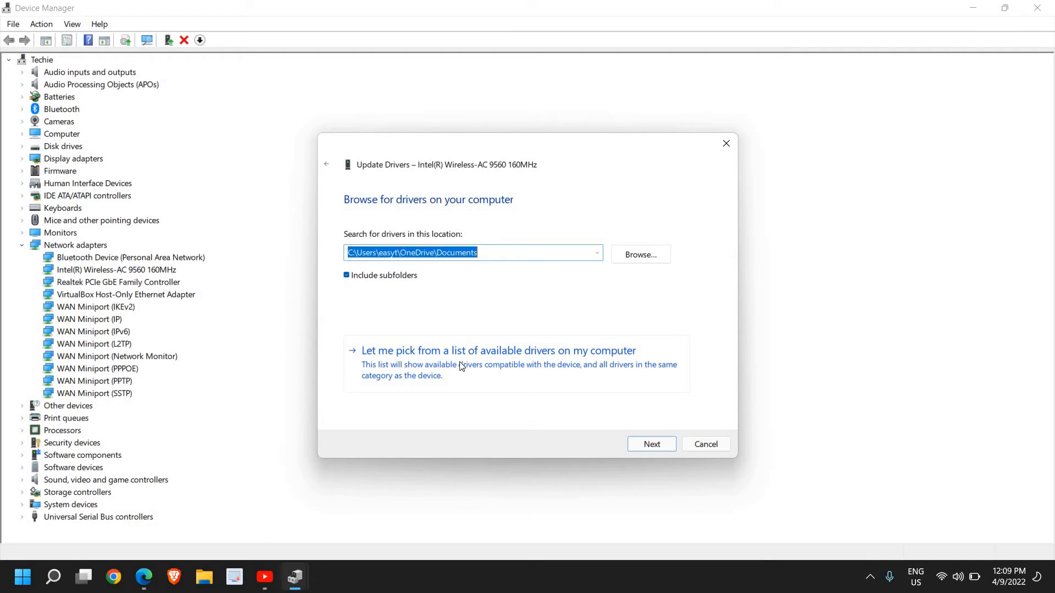
mouse_move(544, 370)
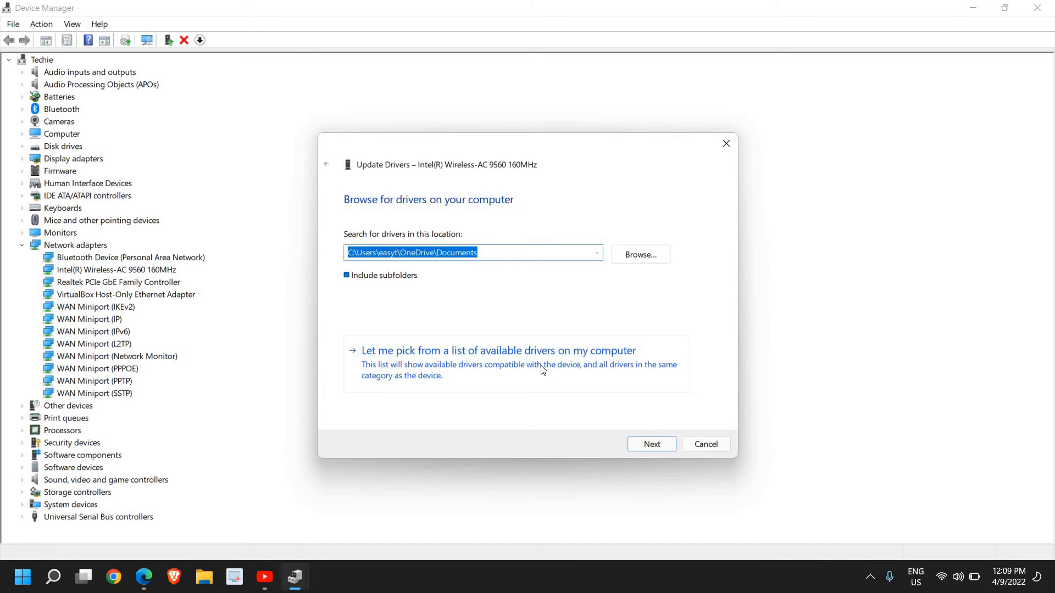
Review the Intel and Microsoft drivers in the compatible list, then cancel the update
left_click(497, 351)
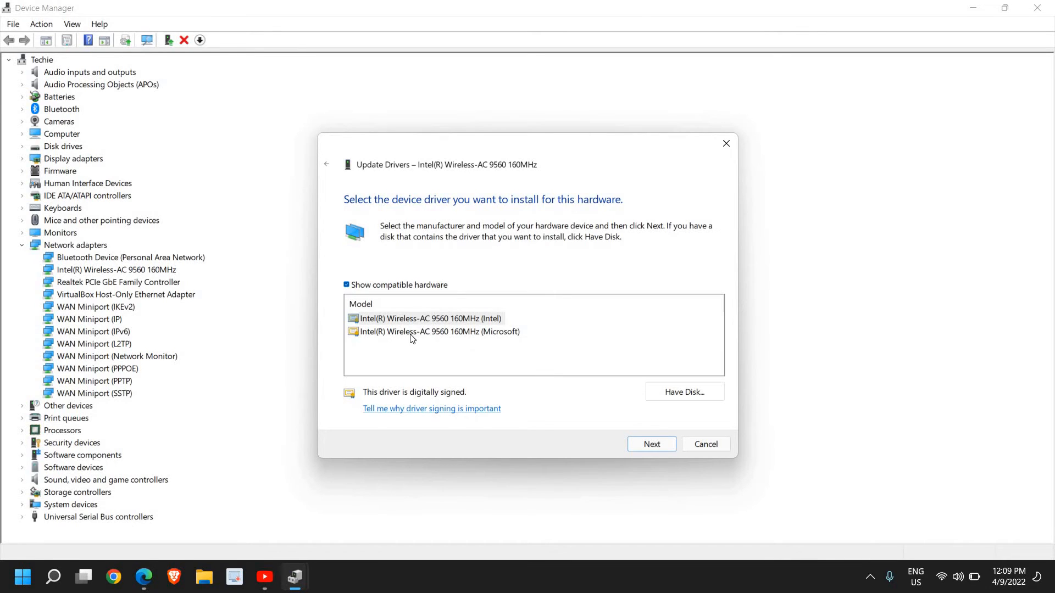
left_click(426, 318)
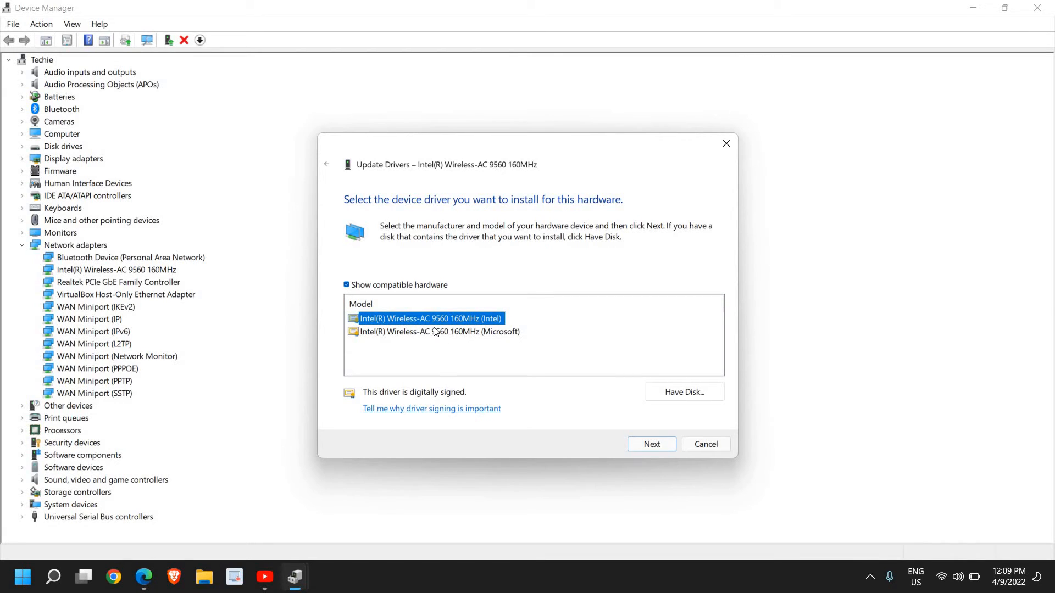
mouse_move(421, 326)
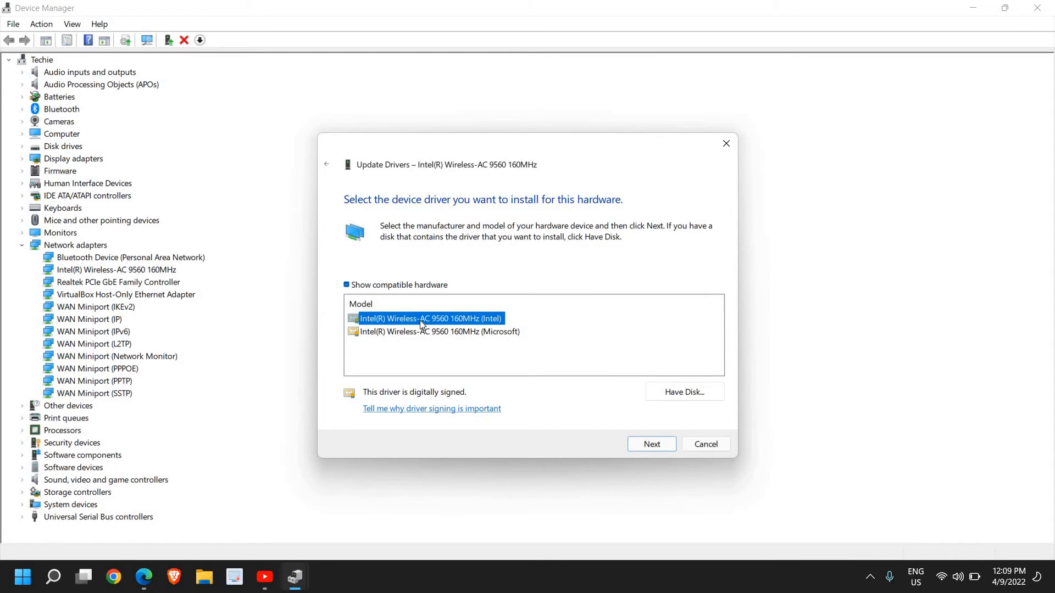
mouse_move(405, 327)
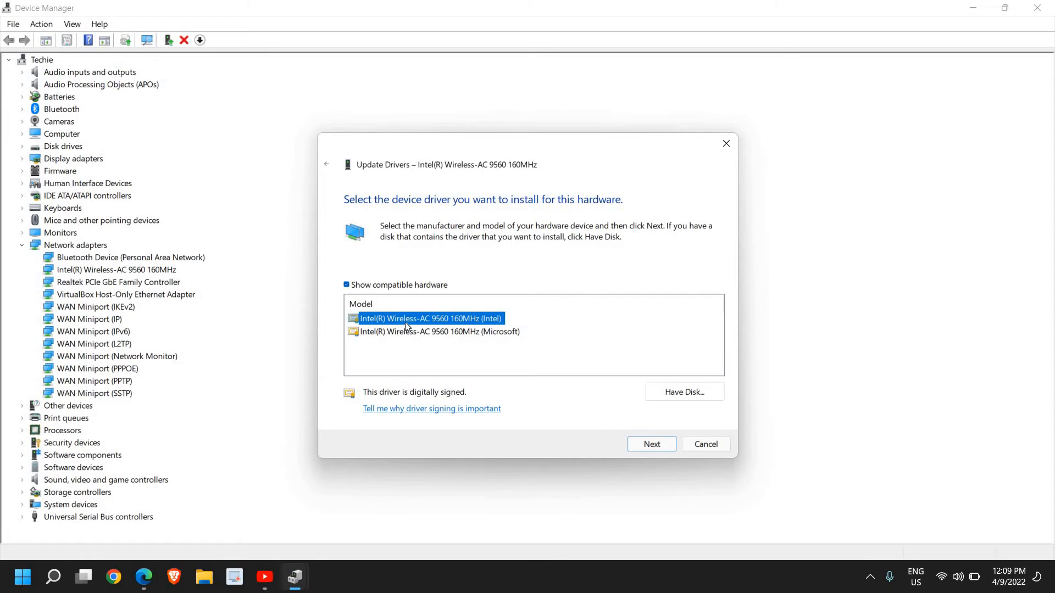
mouse_move(624, 381)
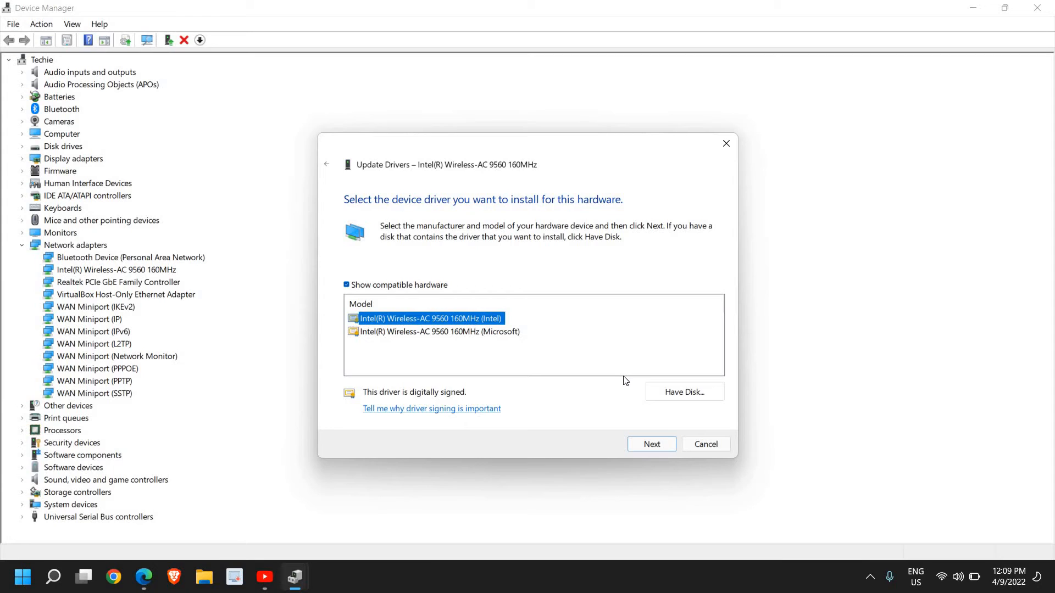
mouse_move(608, 375)
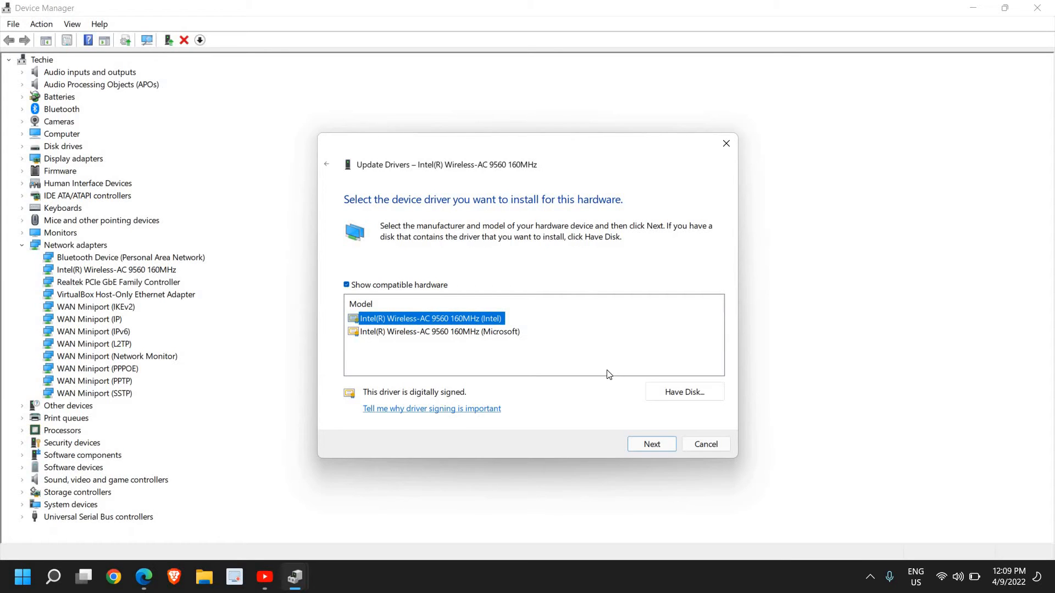
left_click(439, 332)
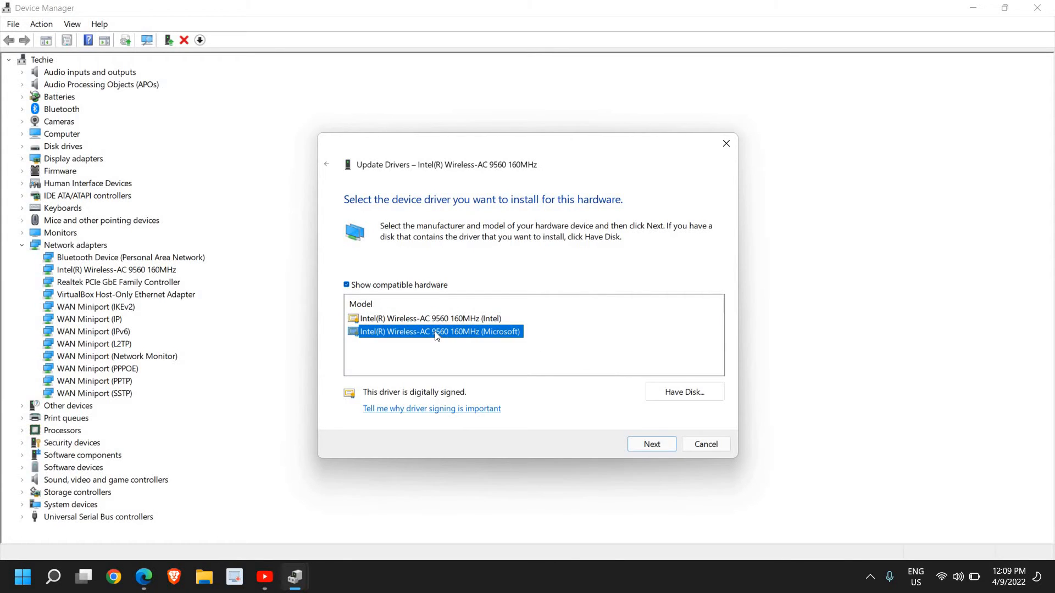
mouse_move(476, 343)
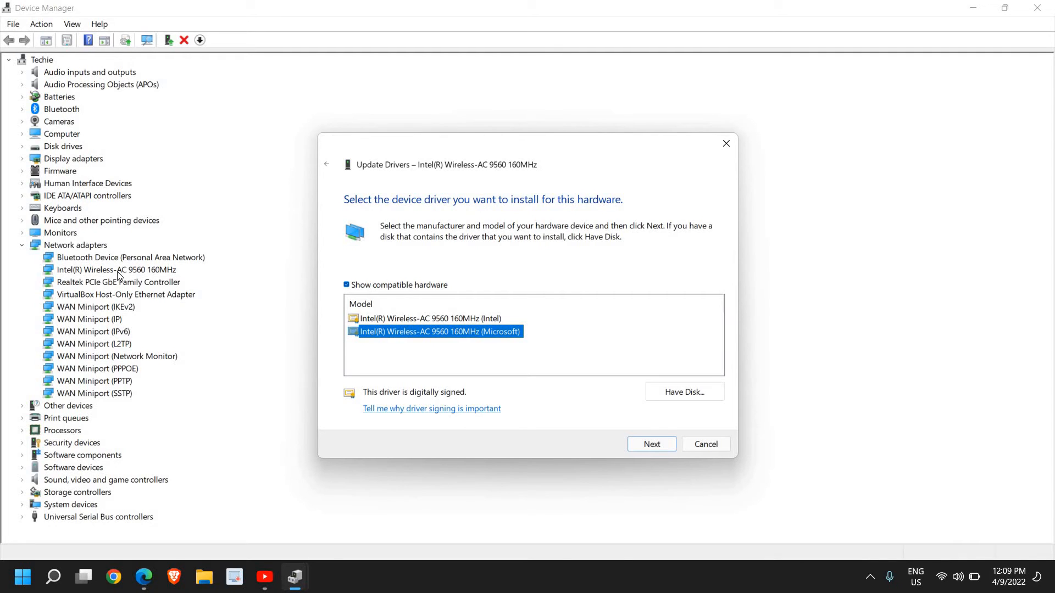
mouse_move(413, 355)
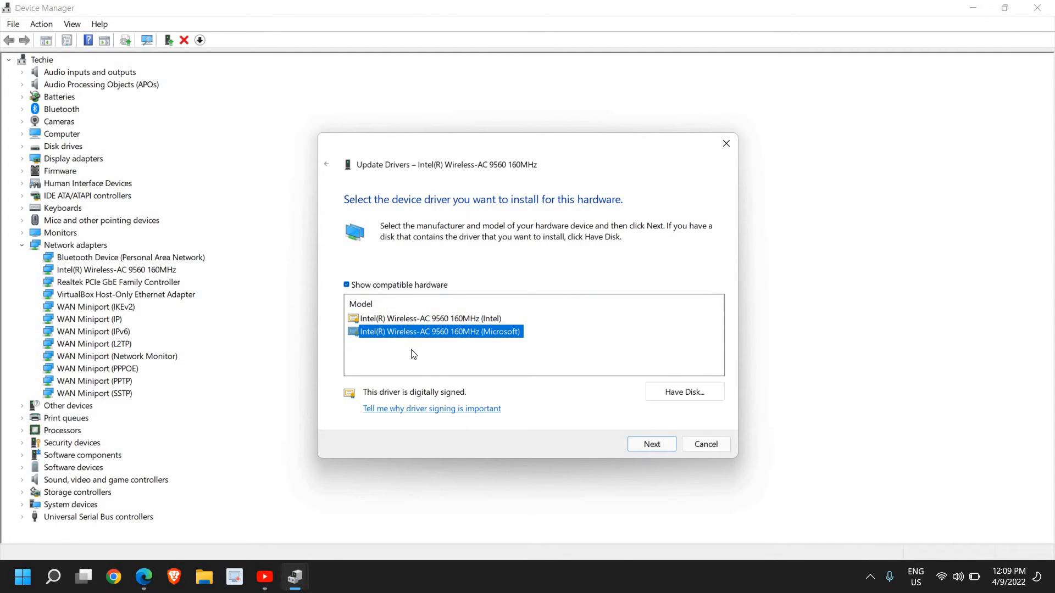
mouse_move(415, 369)
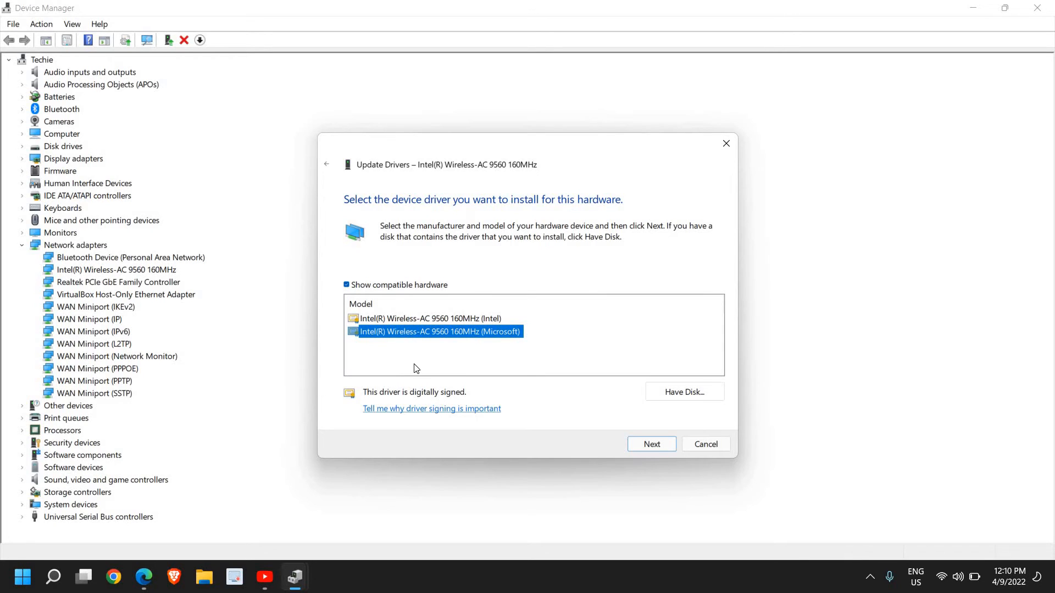
mouse_move(406, 355)
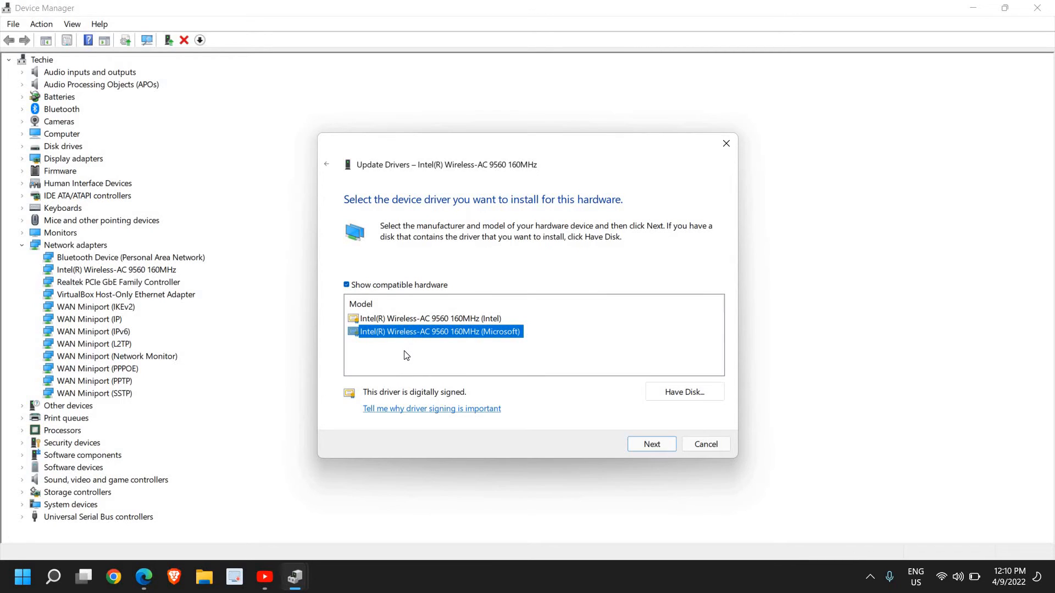
mouse_move(447, 365)
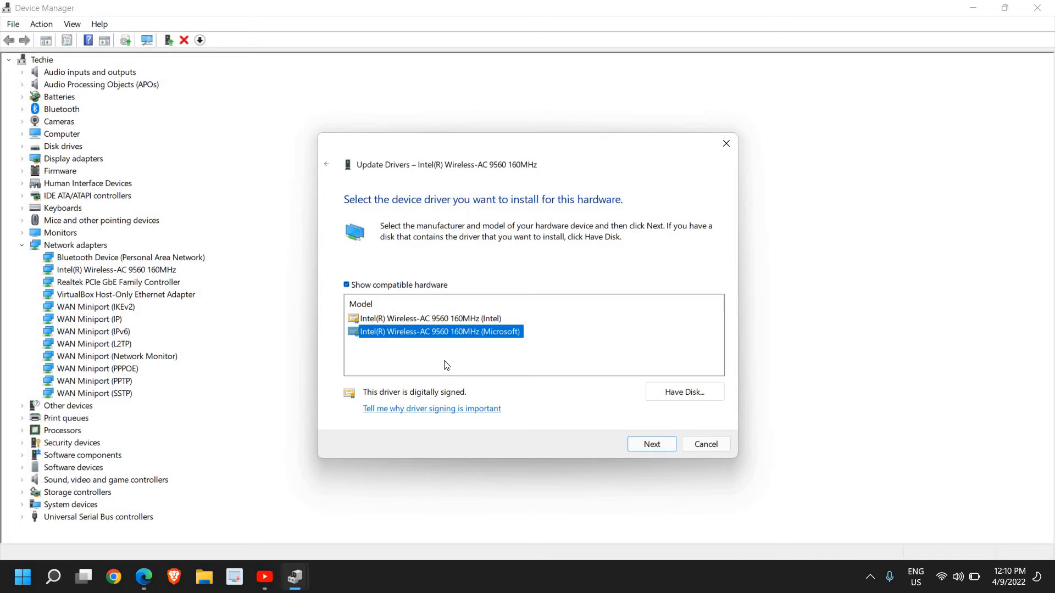
mouse_move(479, 363)
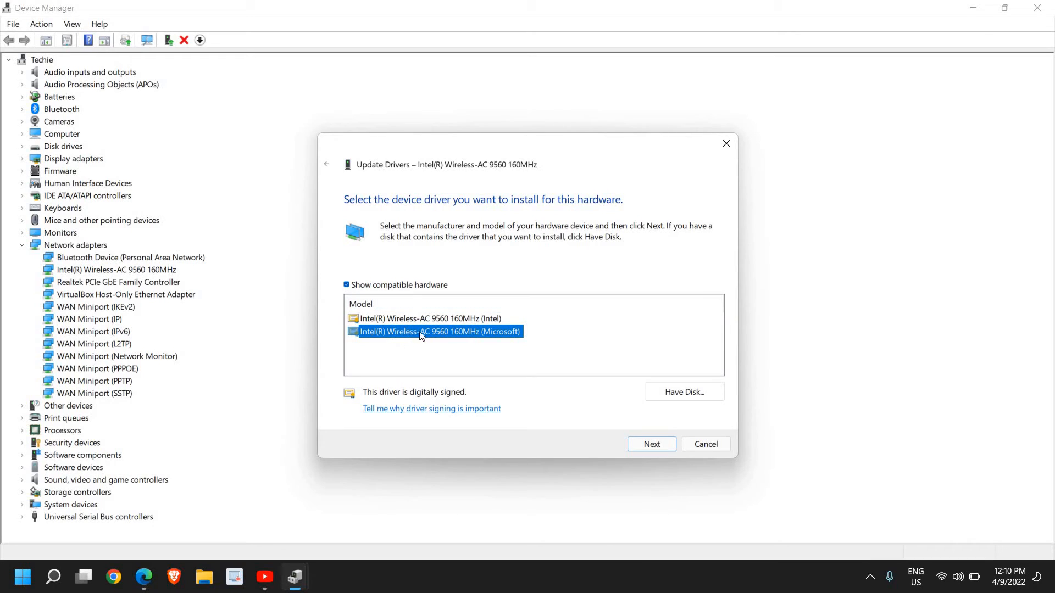
mouse_move(482, 345)
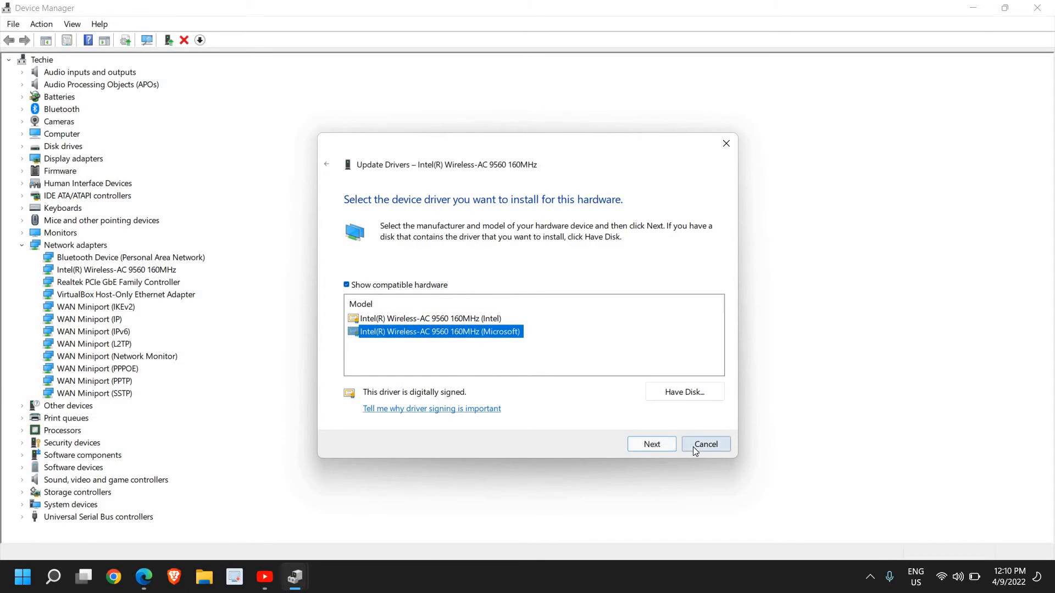
left_click(705, 444)
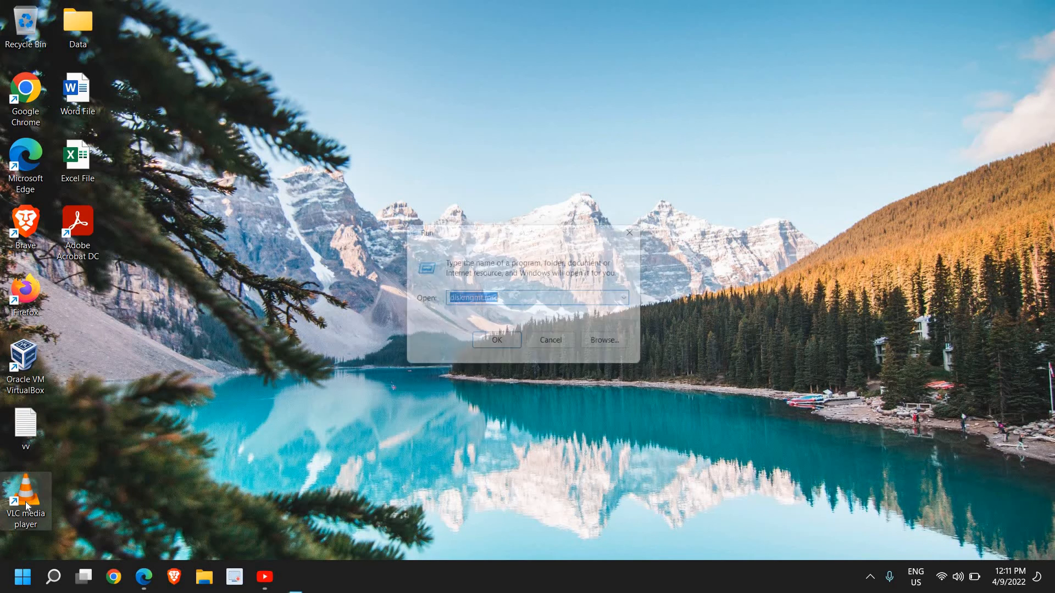
Run msconfig to launch the System Configuration utility
type("msconfig")
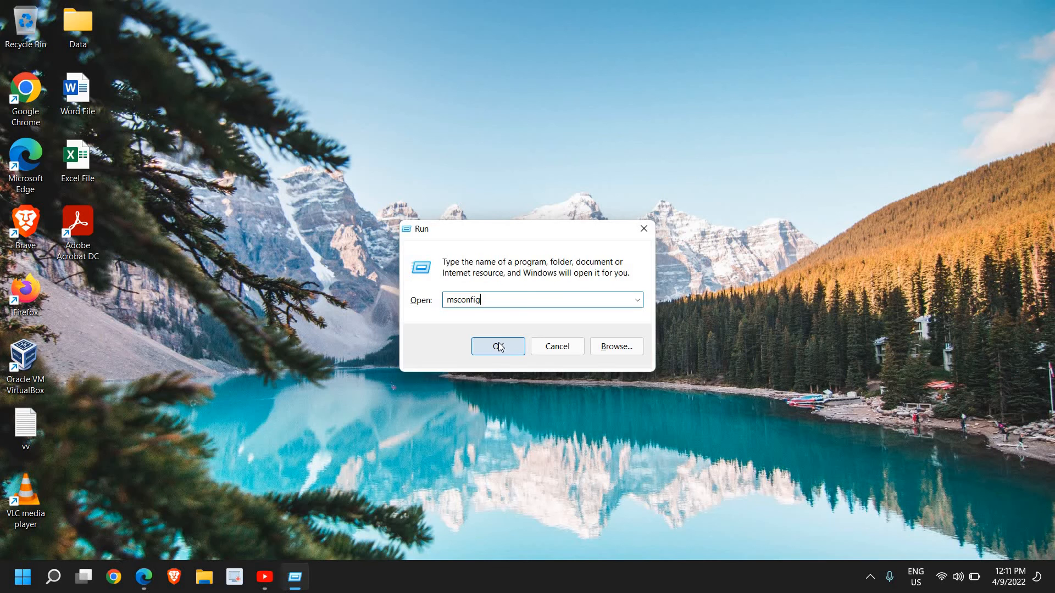
left_click(497, 347)
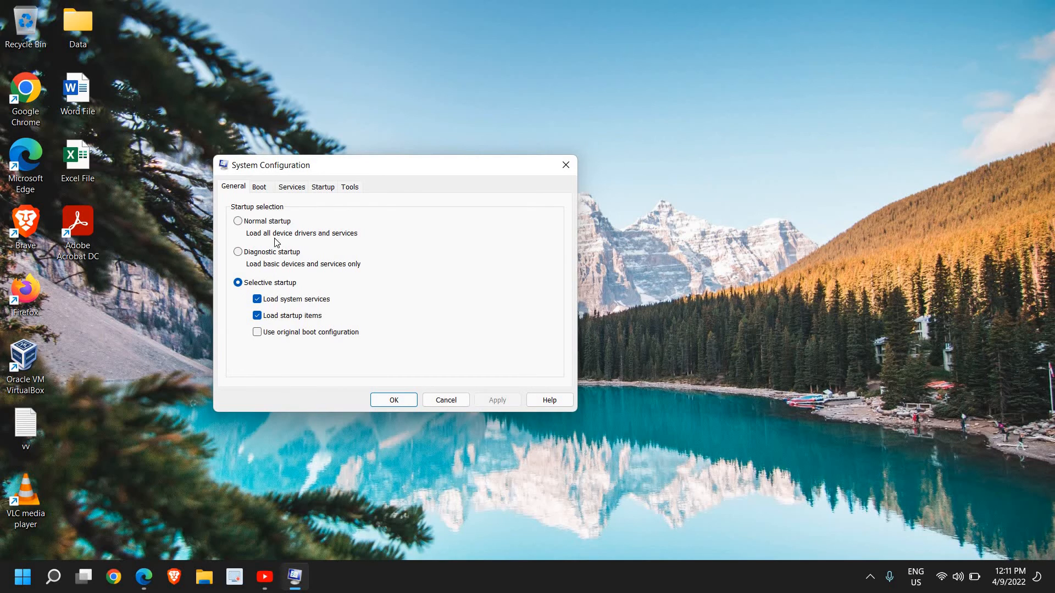
mouse_move(317, 204)
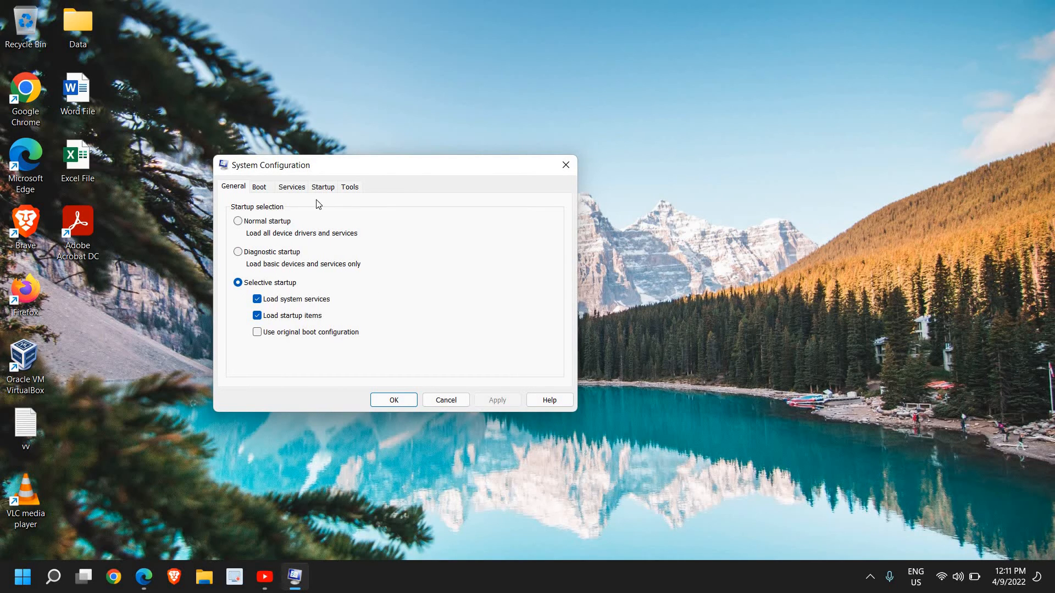
On the Services list, disable all services and then re-enable every one of them
left_click(259, 187)
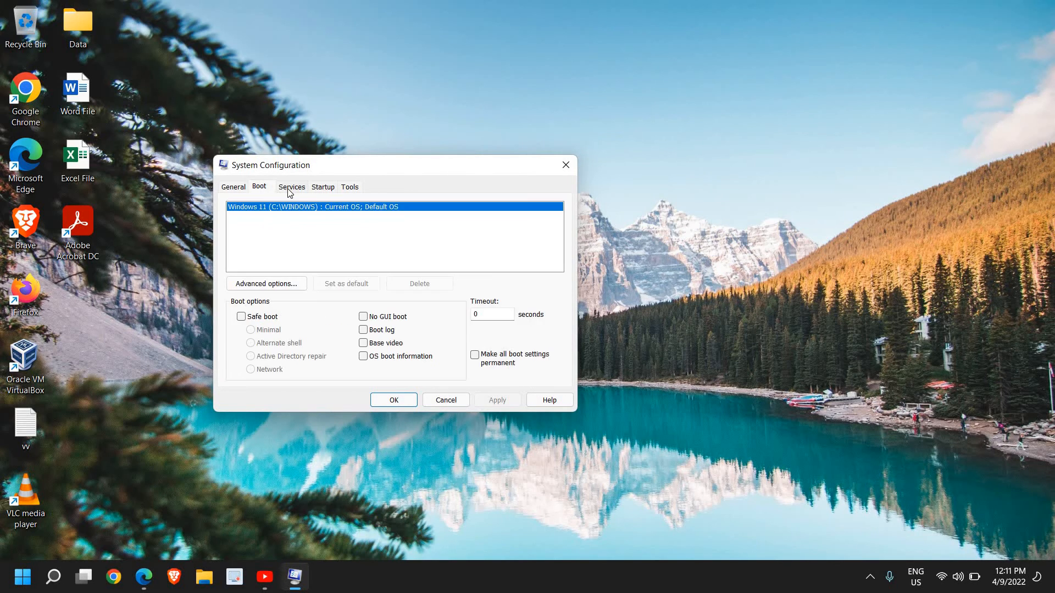
left_click(291, 186)
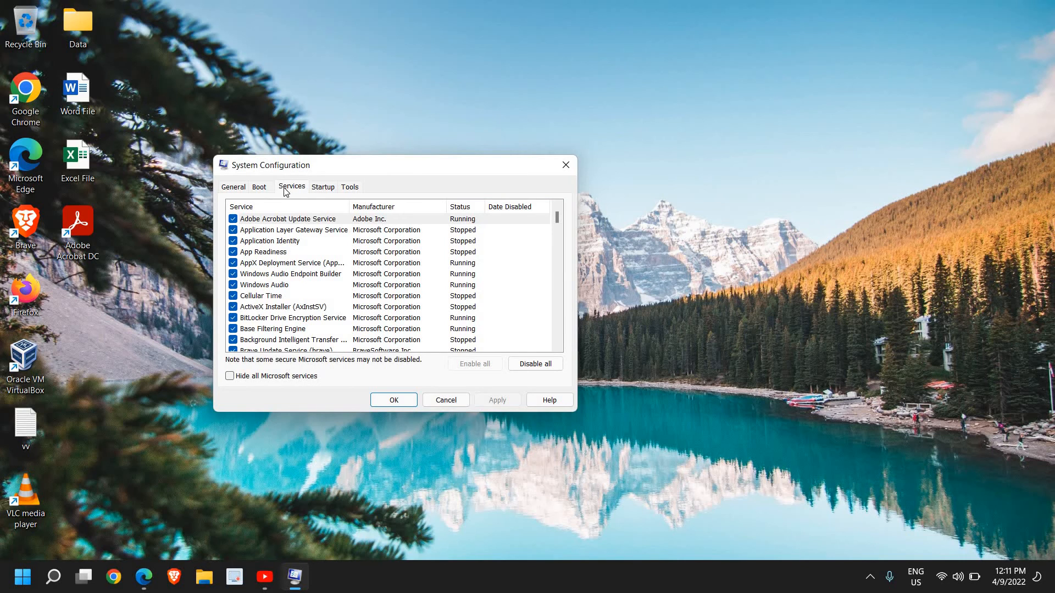
mouse_move(468, 397)
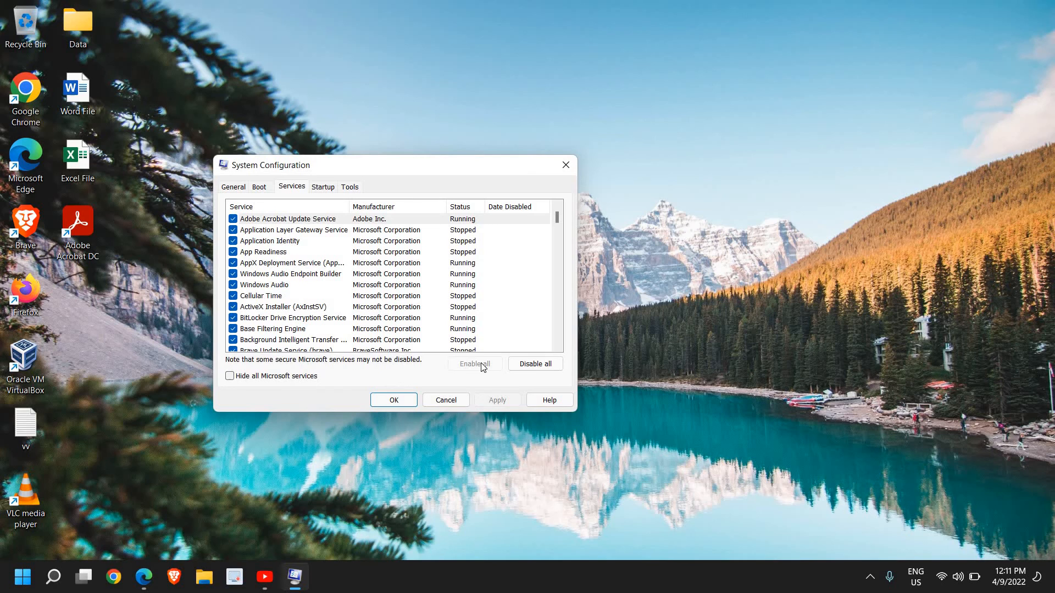
mouse_move(496, 409)
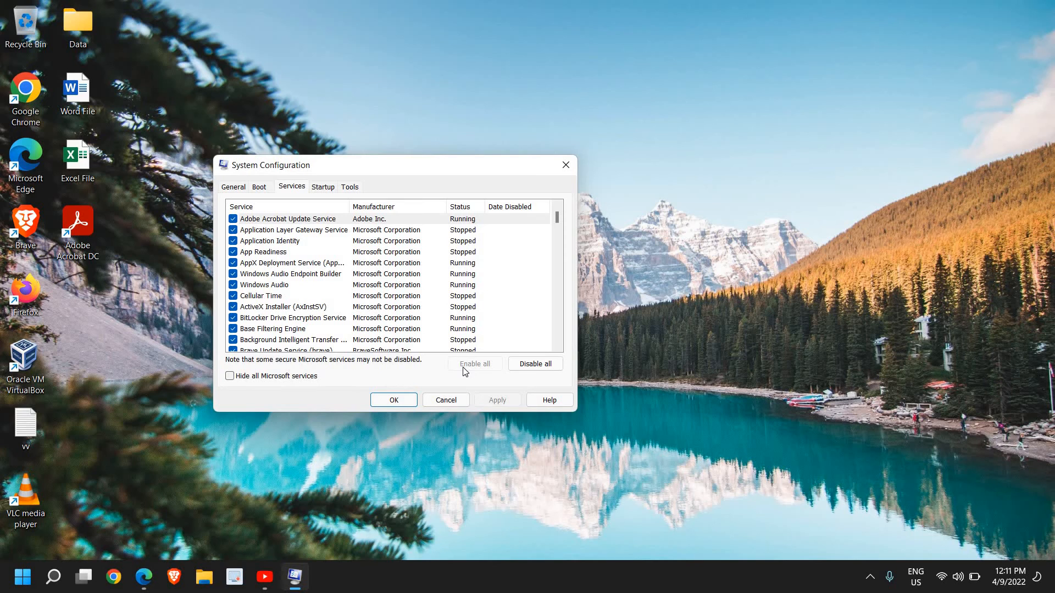
mouse_move(284, 287)
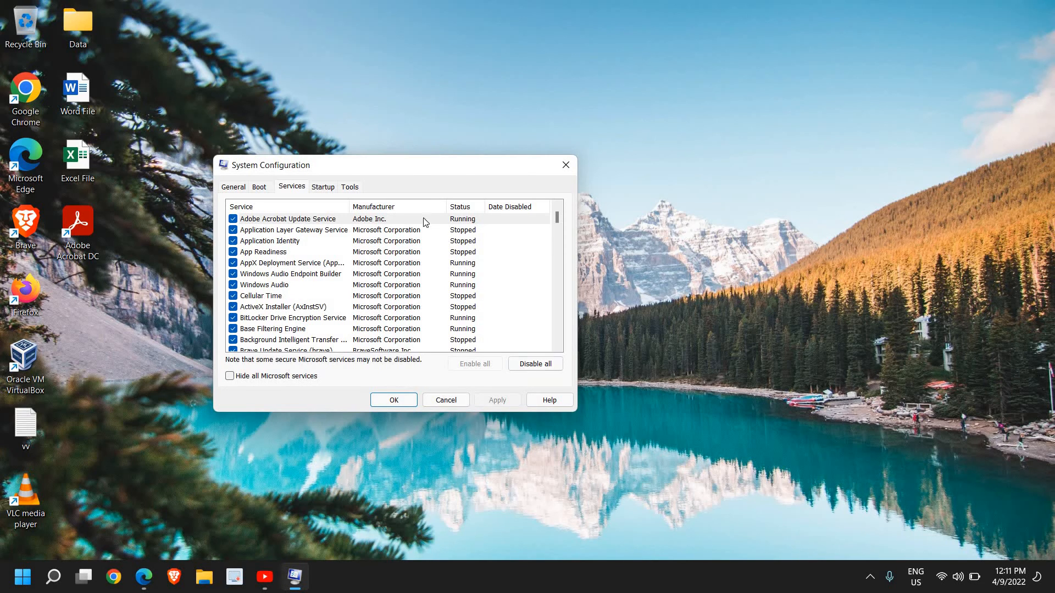
mouse_move(316, 256)
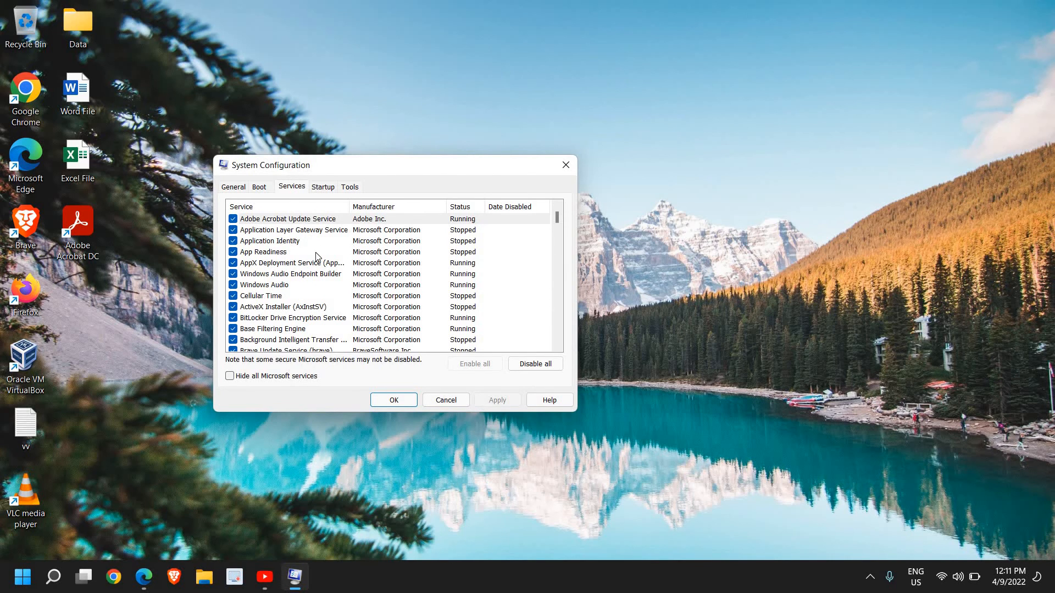
scroll("down", 3)
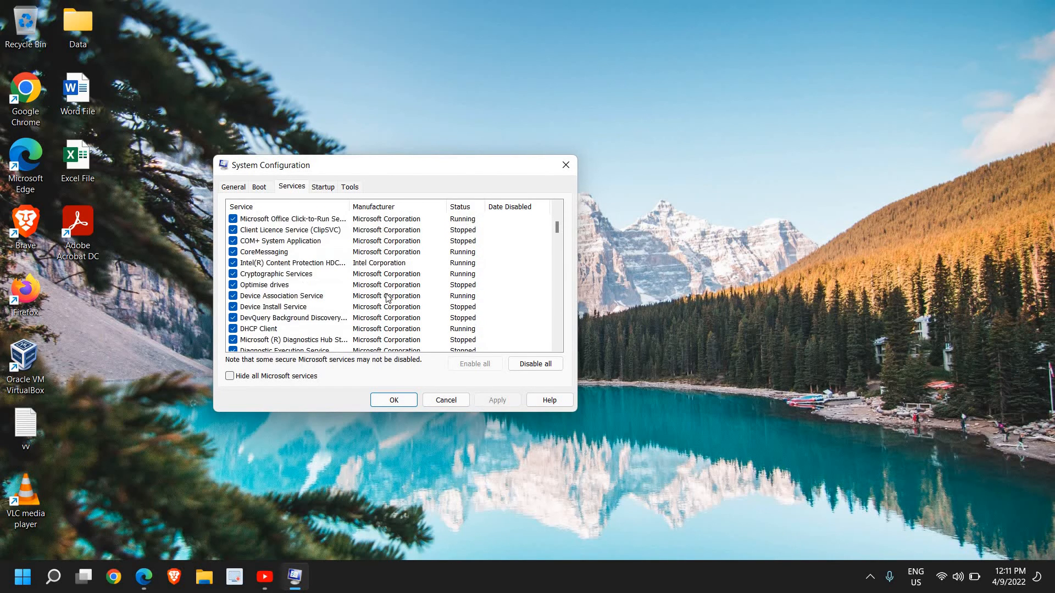
mouse_move(462, 380)
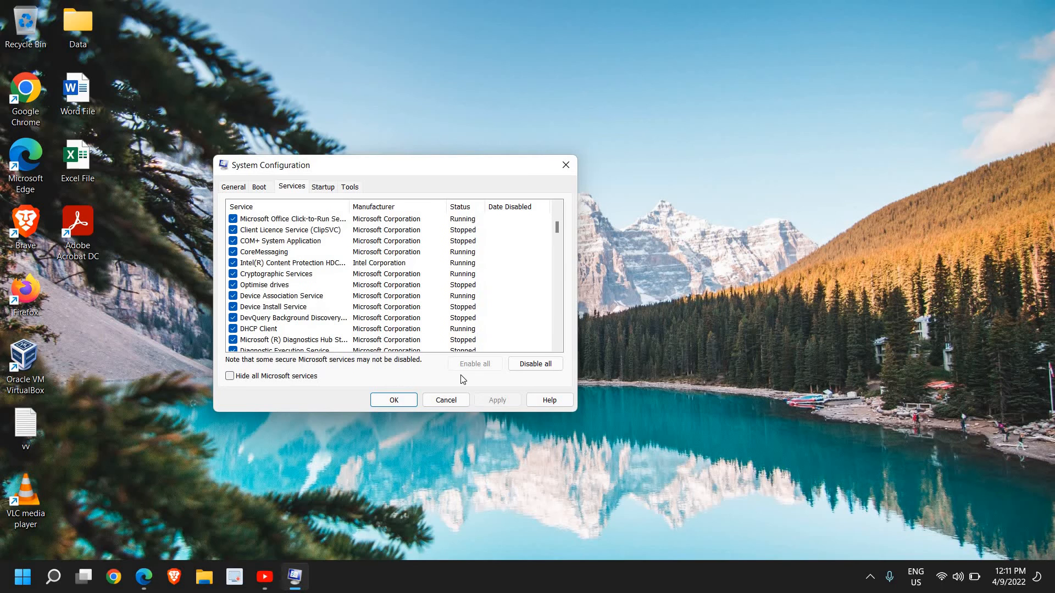
mouse_move(490, 429)
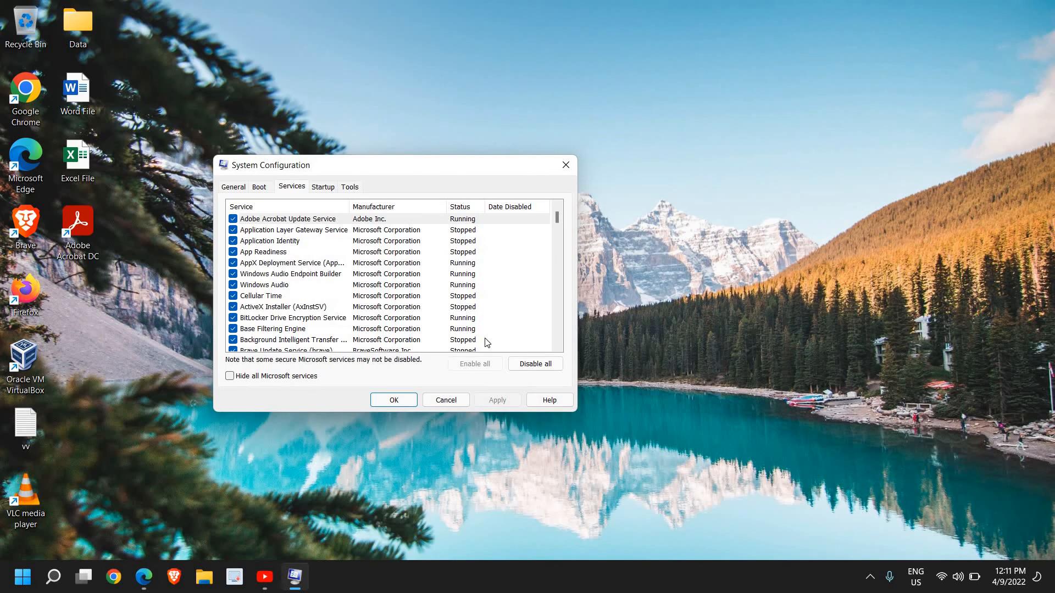
mouse_move(479, 369)
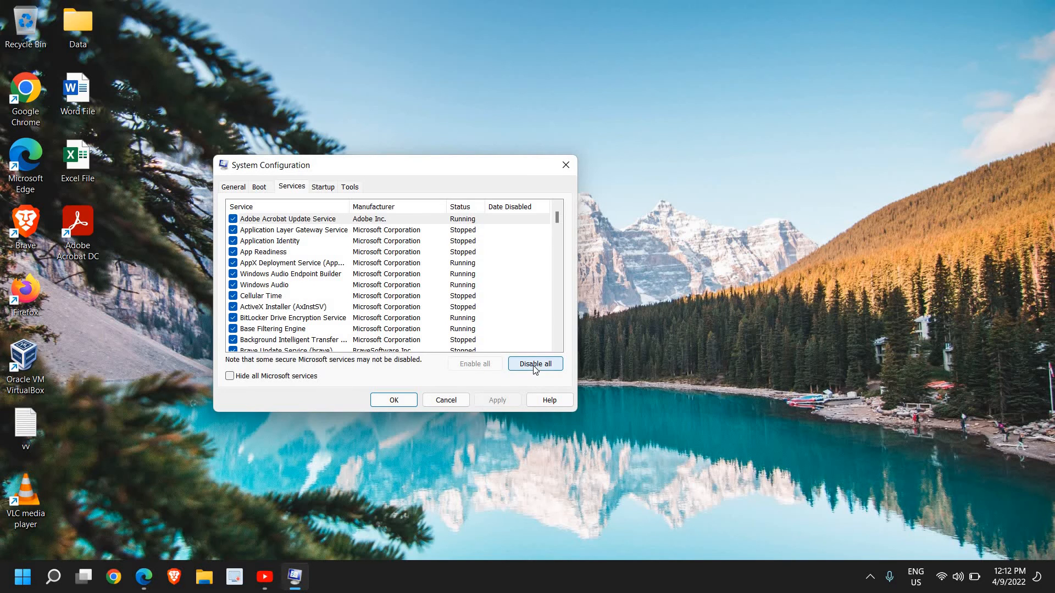
left_click(534, 364)
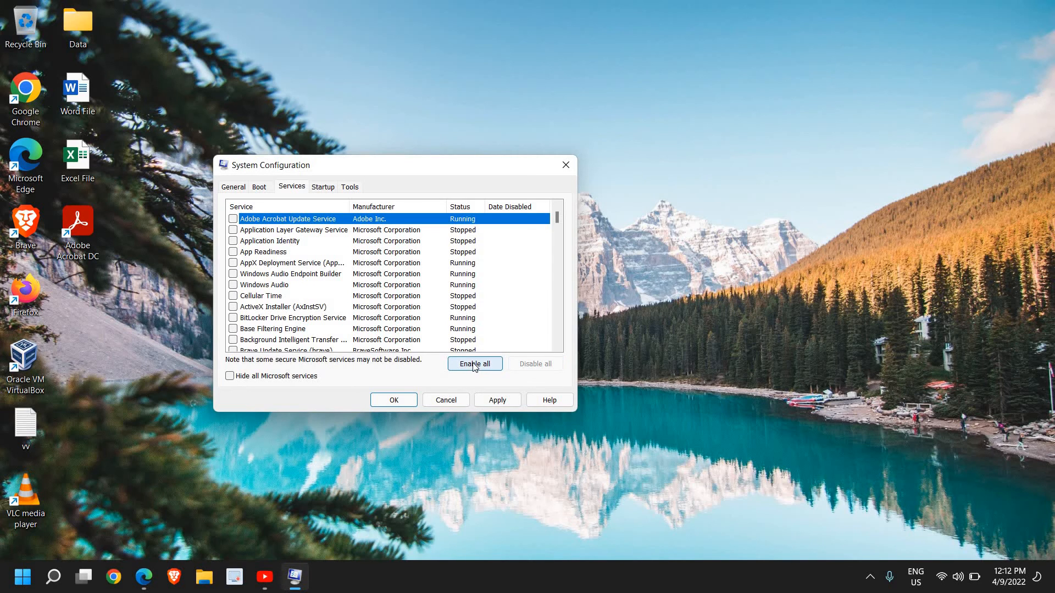
left_click(475, 364)
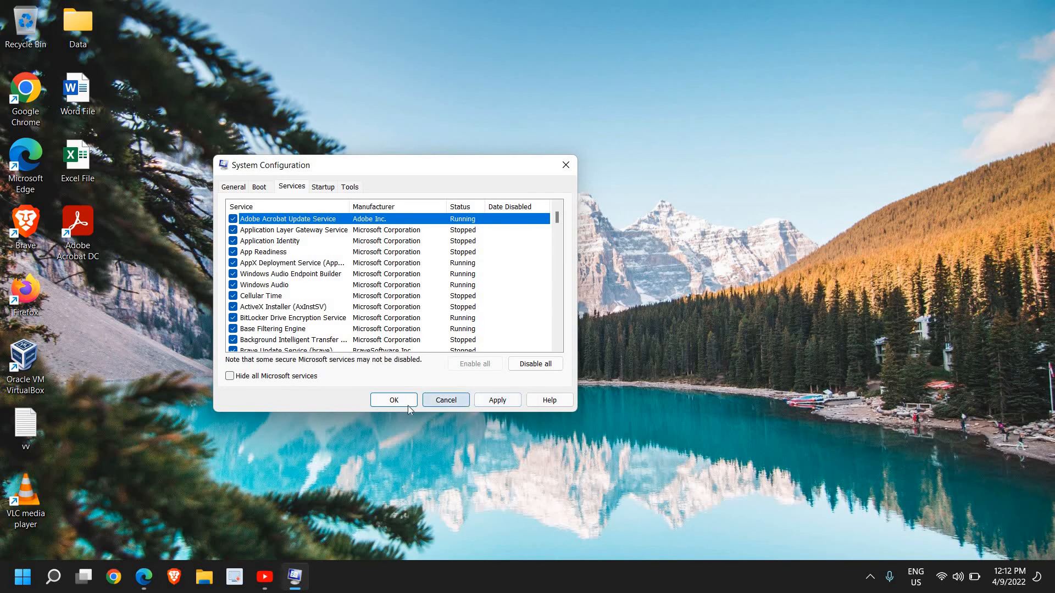
mouse_move(531, 190)
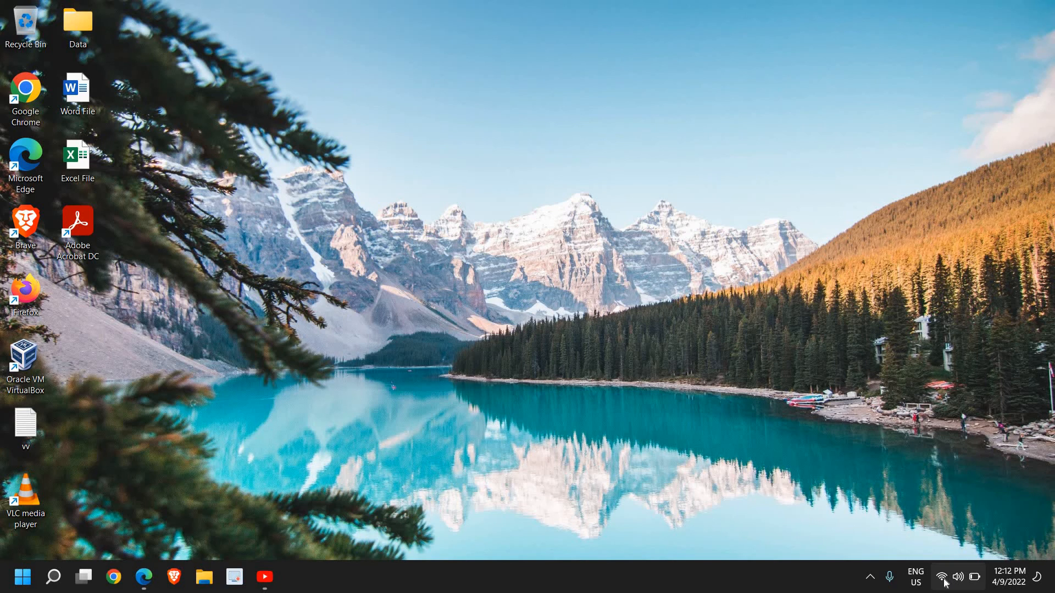
Close System Configuration and launch Settings from the Start button's shortcut menu
left_click(945, 577)
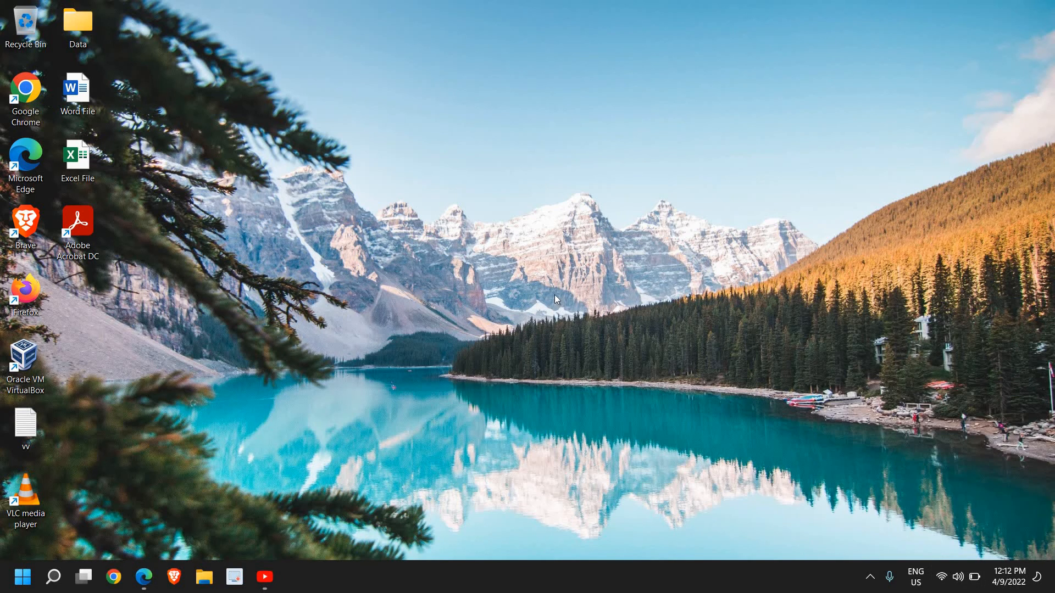
mouse_move(16, 577)
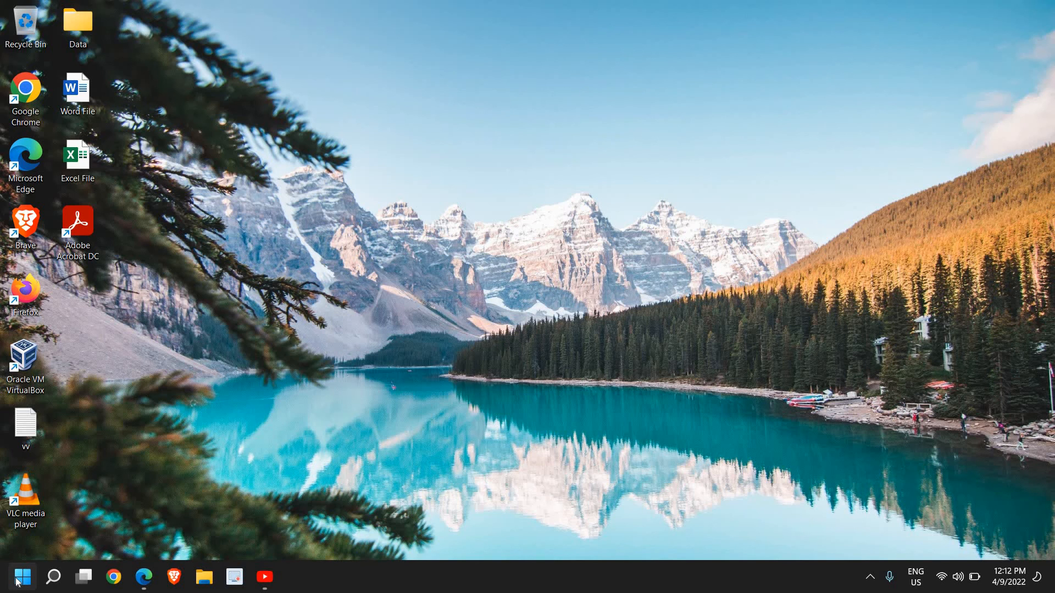
right_click(14, 577)
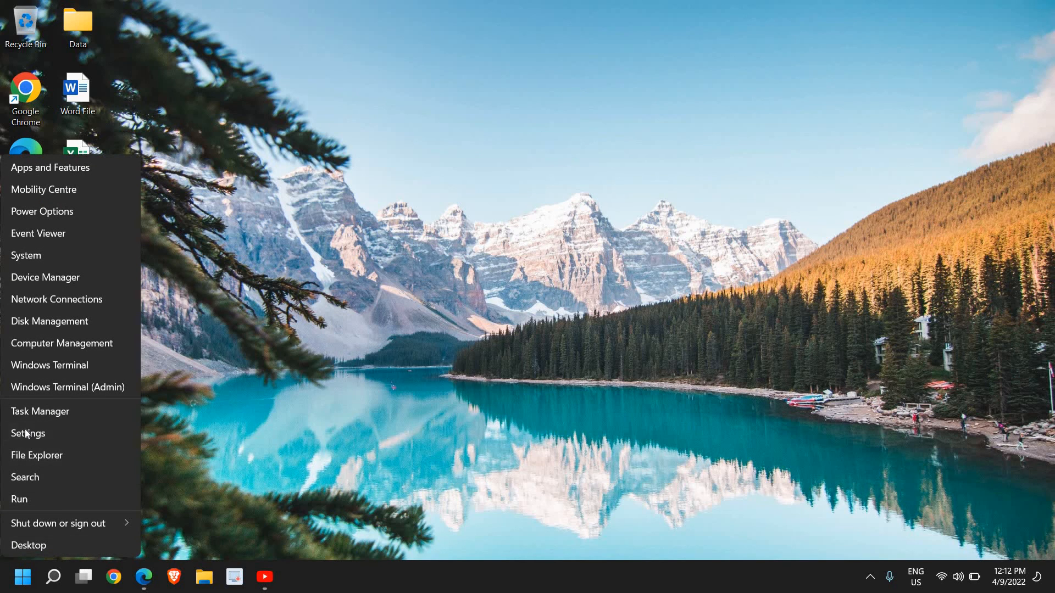
left_click(28, 433)
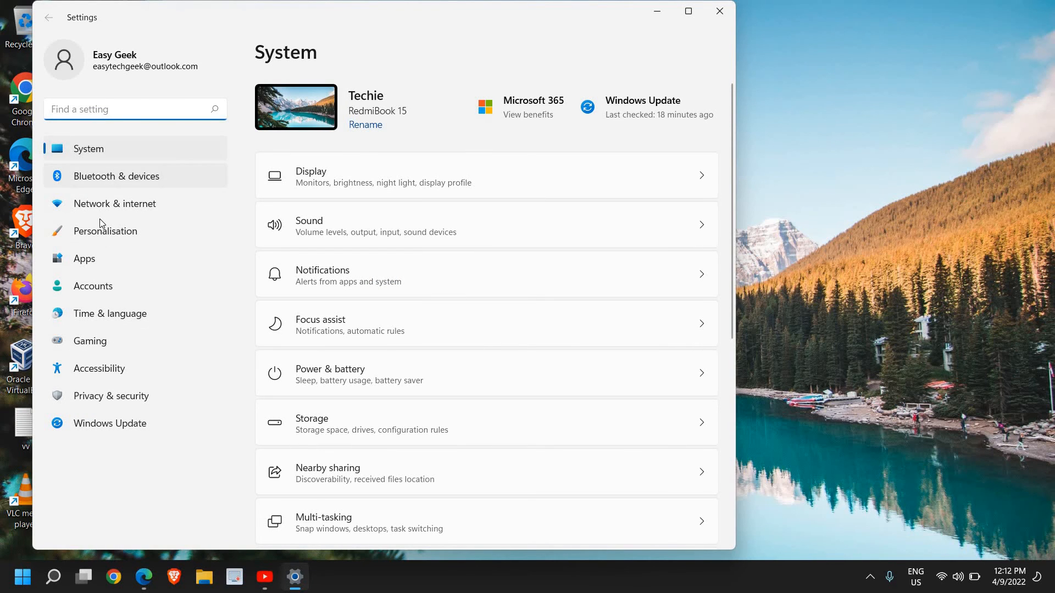
Confirm Wi-Fi is connected and secured under Network & internet, then close Settings
left_click(115, 203)
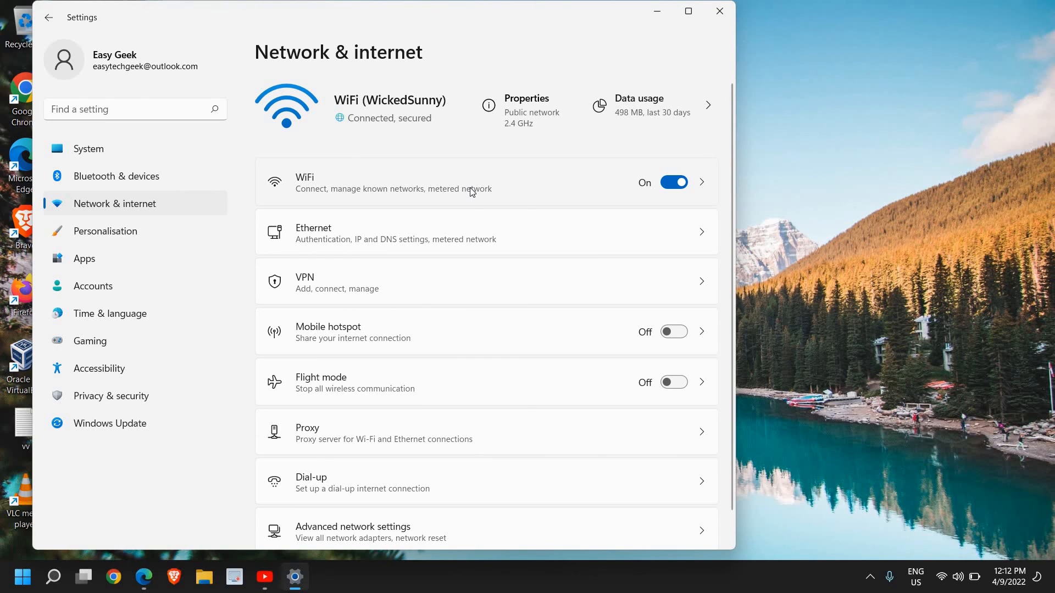
mouse_move(694, 242)
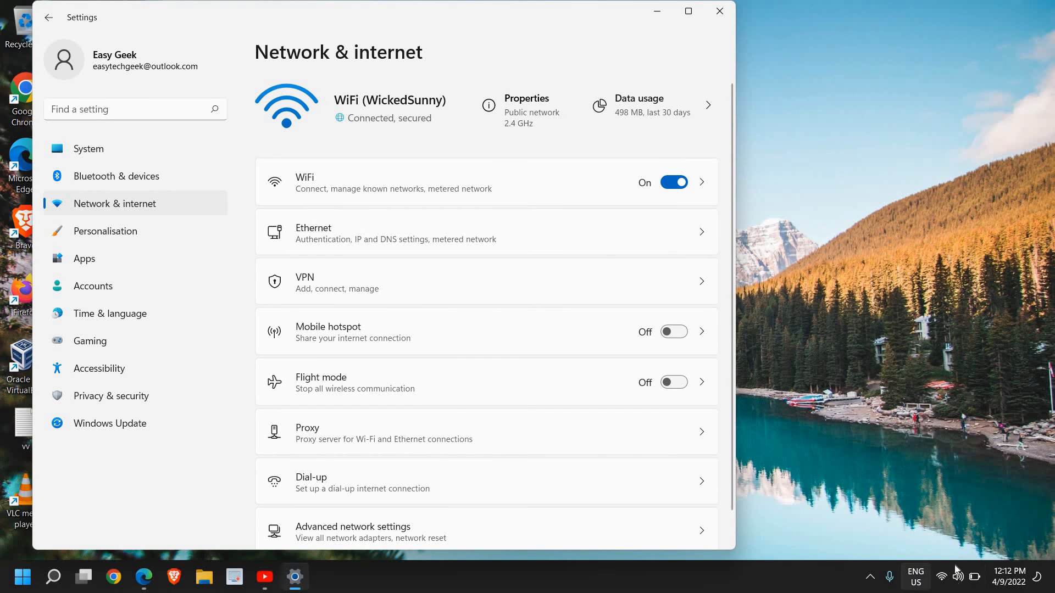
mouse_move(942, 582)
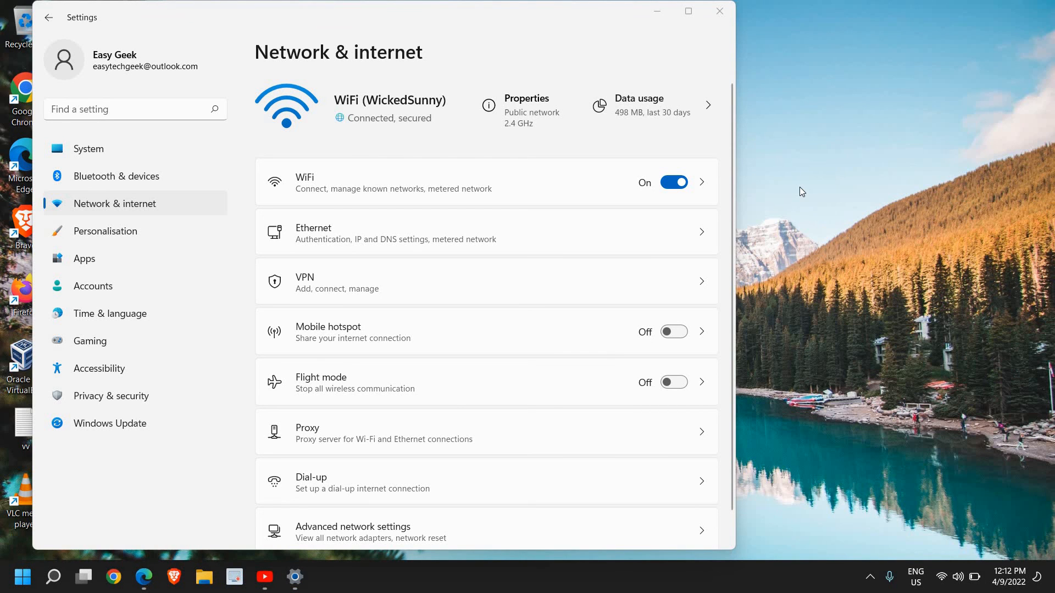
left_click(717, 11)
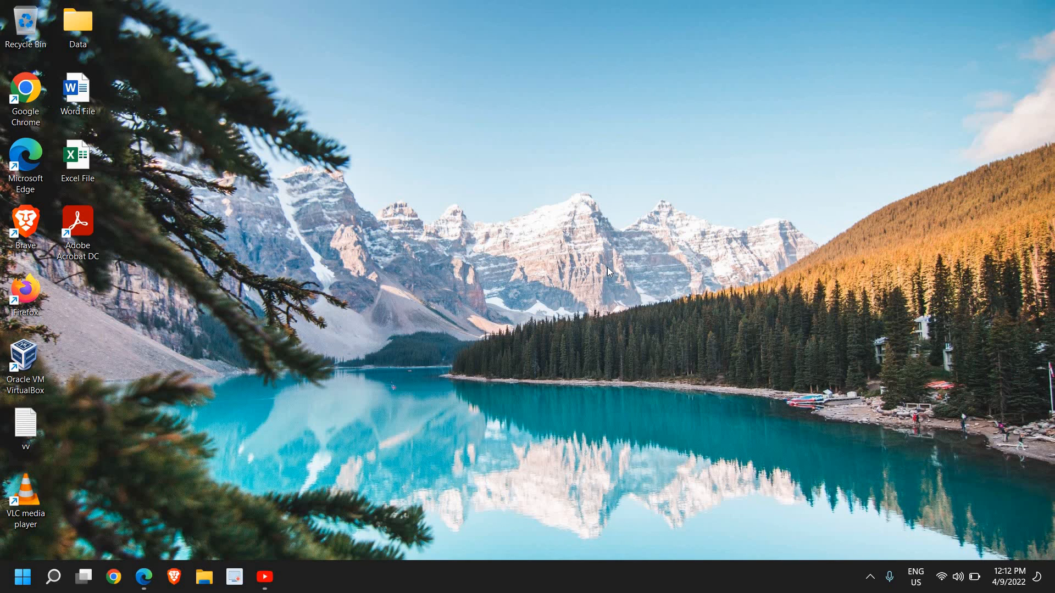
mouse_move(608, 270)
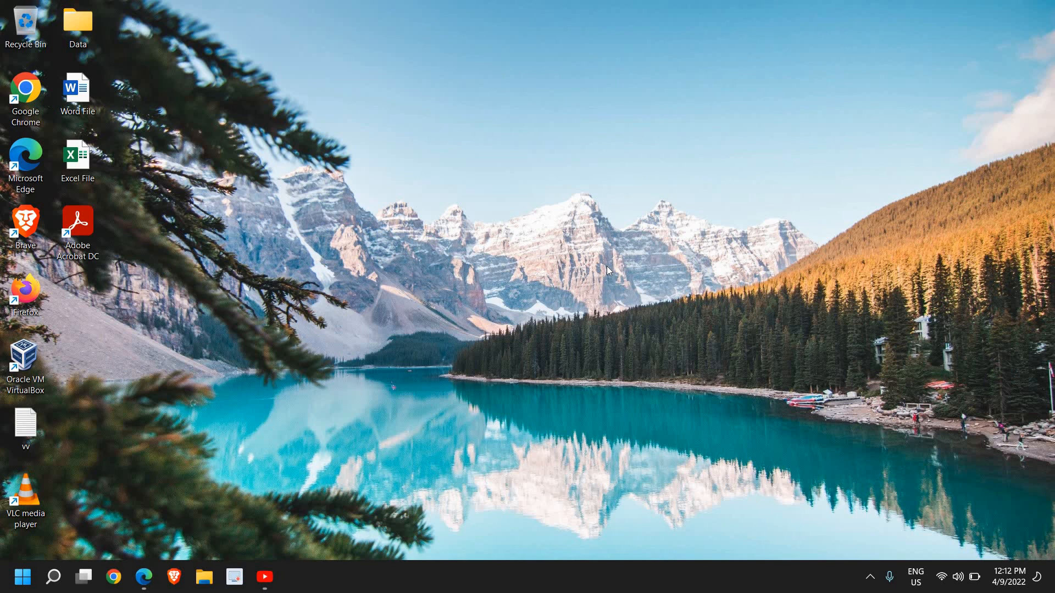
mouse_move(605, 268)
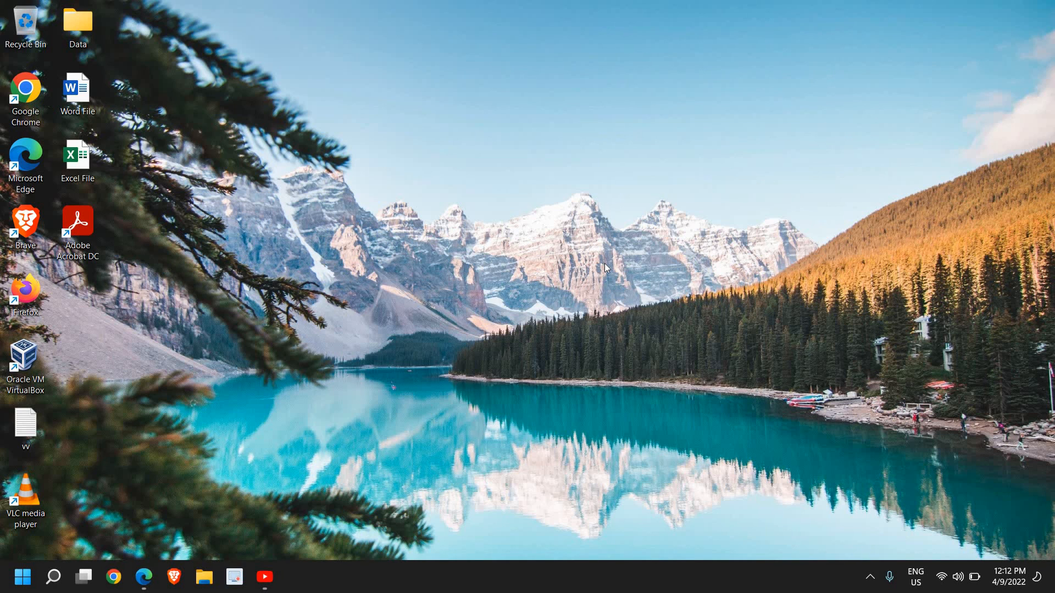